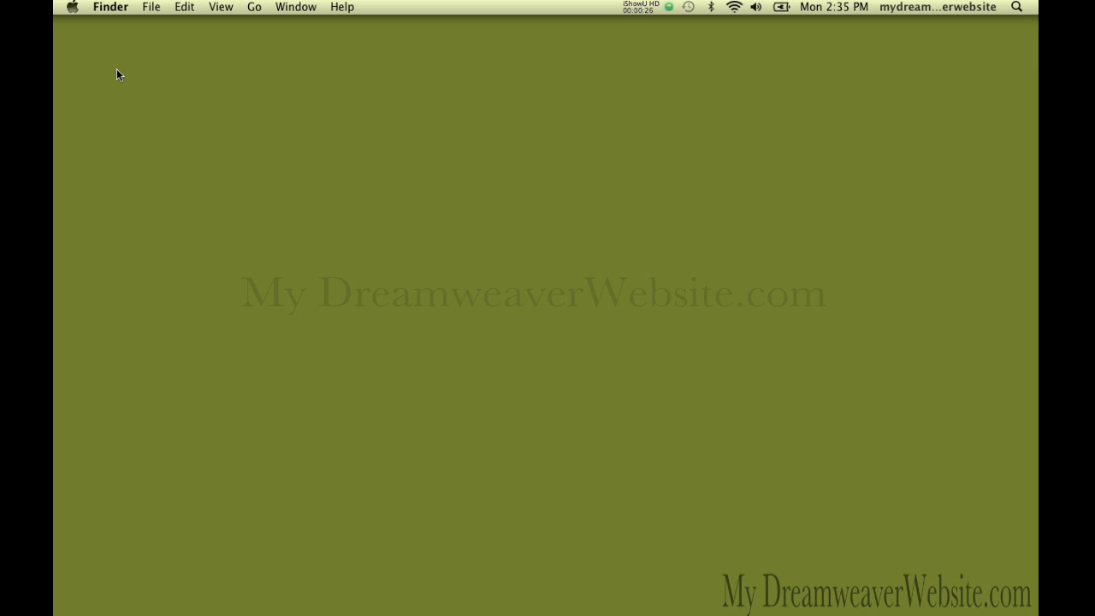
# - Open and close a new Finder window, then add a new untitled folder to the Desktop
pyautogui.click(151, 7)
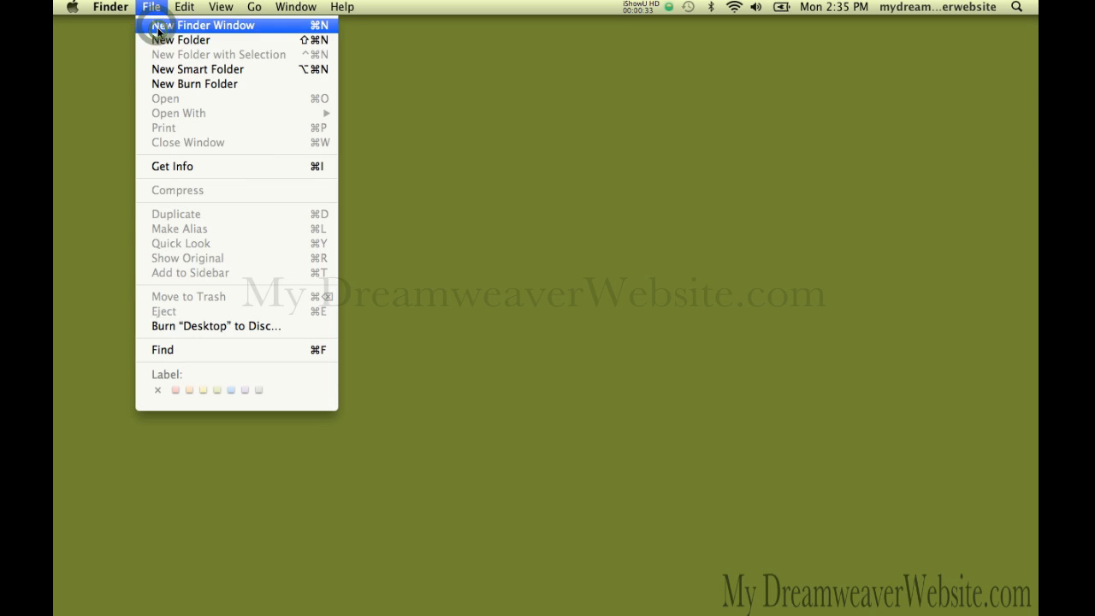
pyautogui.click(215, 24)
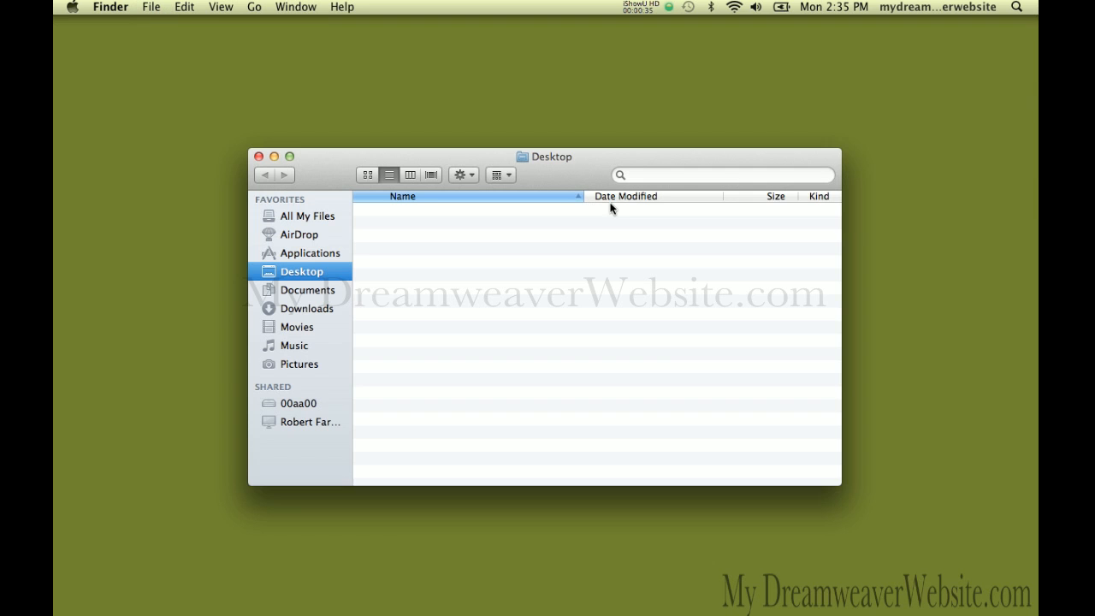
pyautogui.click(151, 7)
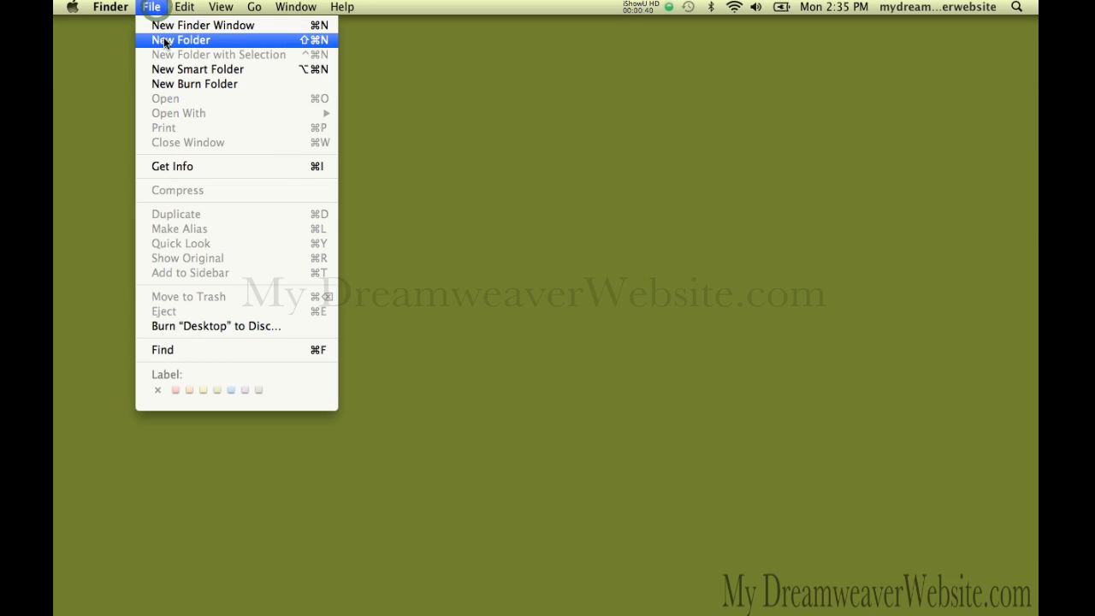
pyautogui.click(180, 39)
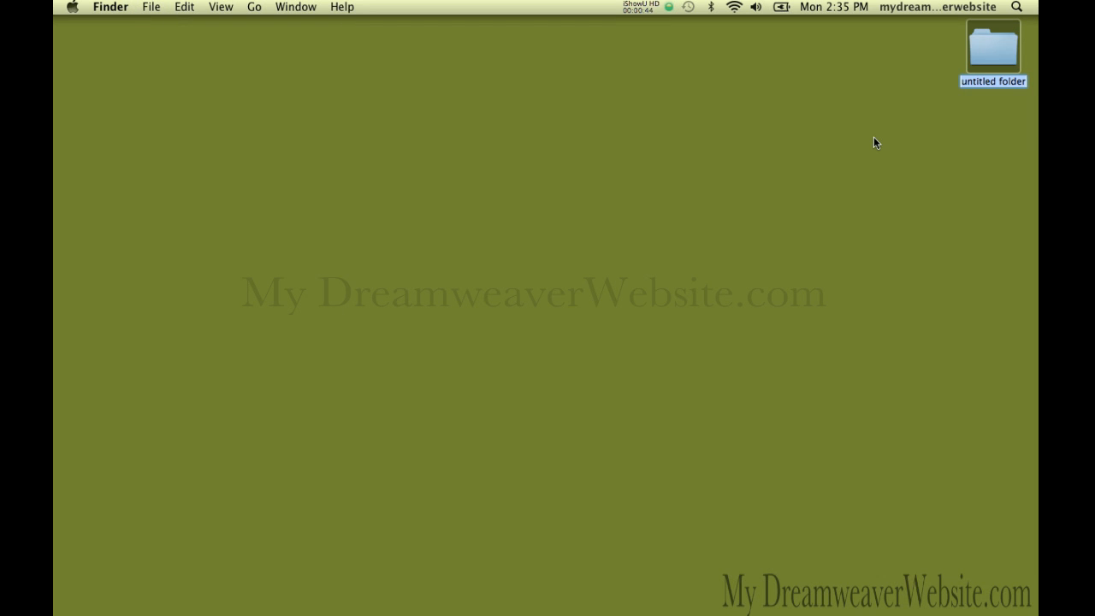
# - Name the new Desktop folder 'websites'
pyautogui.write('website')
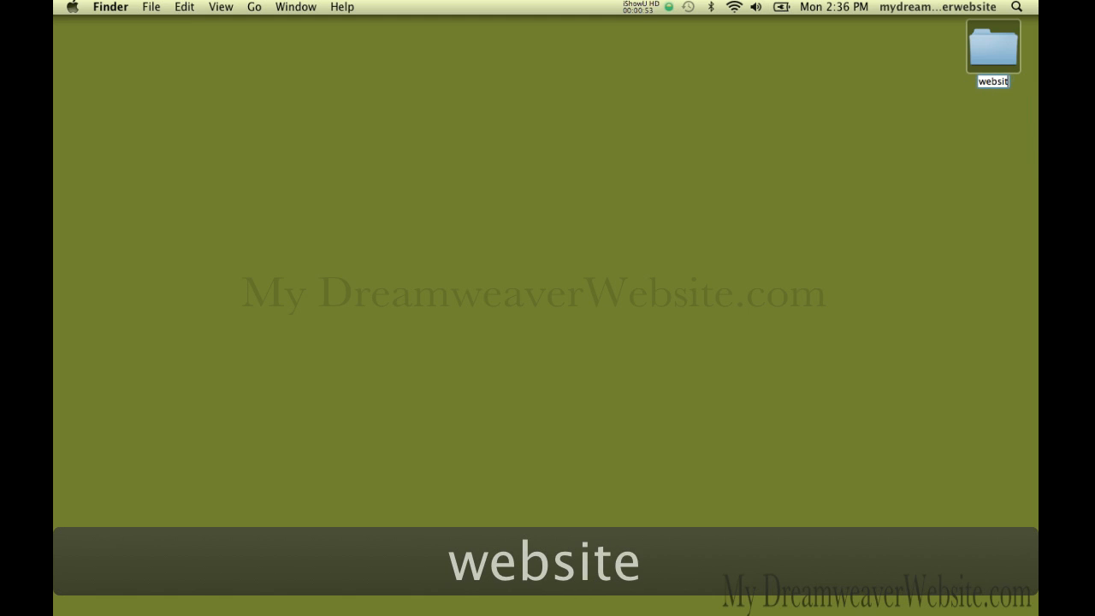
pyautogui.write('s')
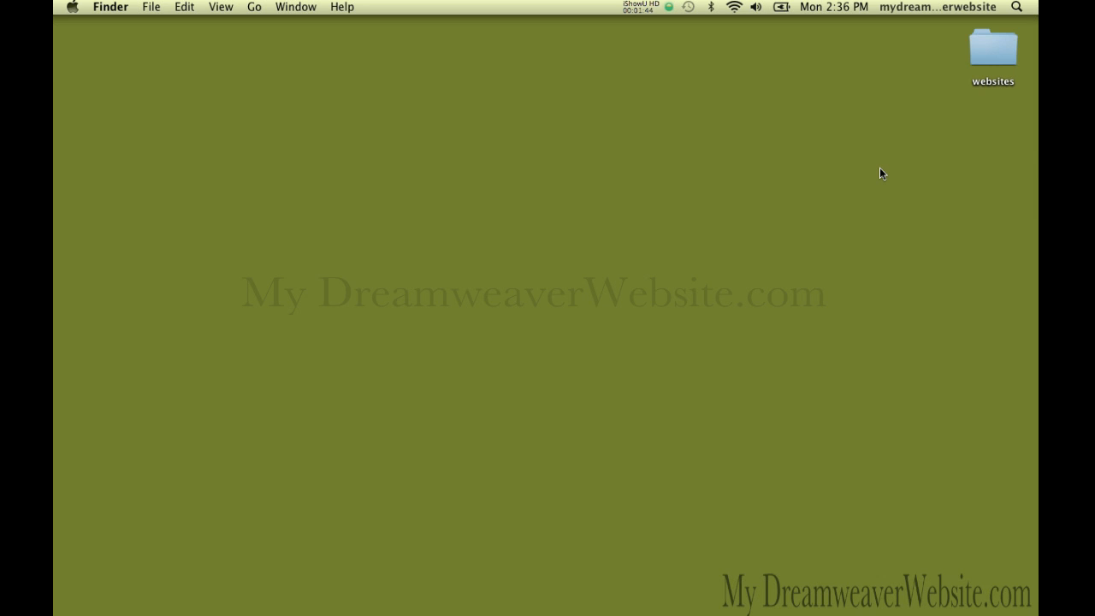
# - Inside websites, add a subfolder 'mydreamweaverwebsite' and copy its name to the clipboard
pyautogui.doubleClick(992, 51)
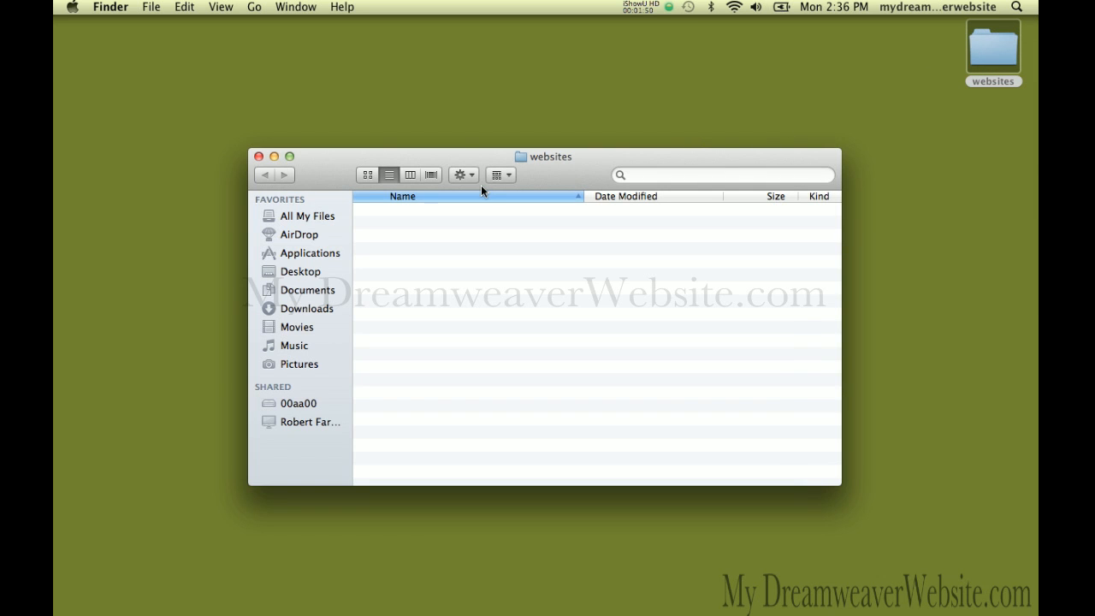
pyautogui.press('cmd+shift+n')
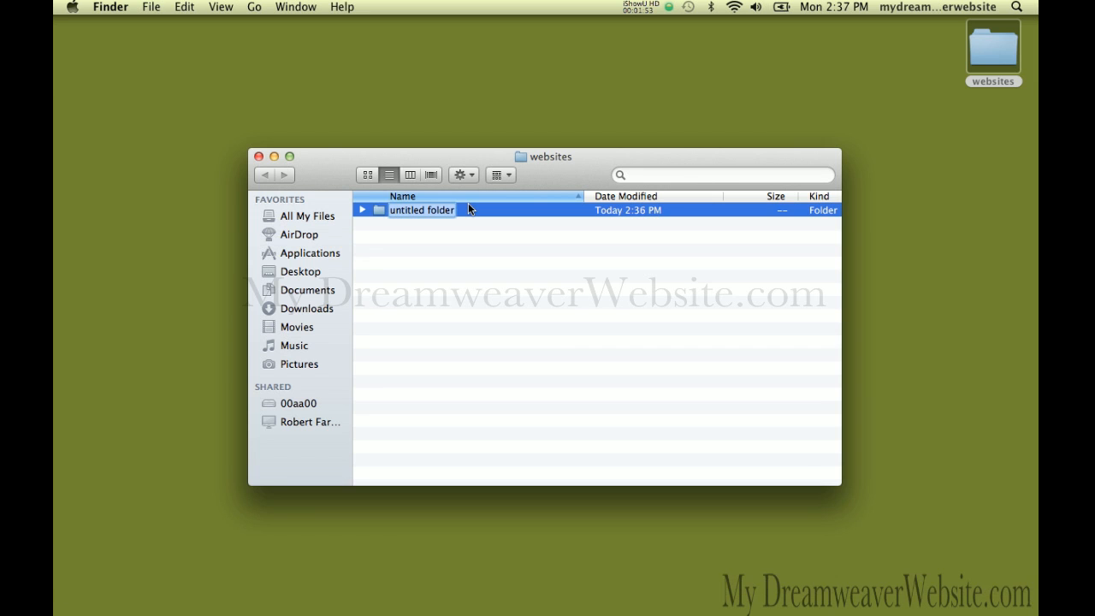
pyautogui.write('mydreamweave')
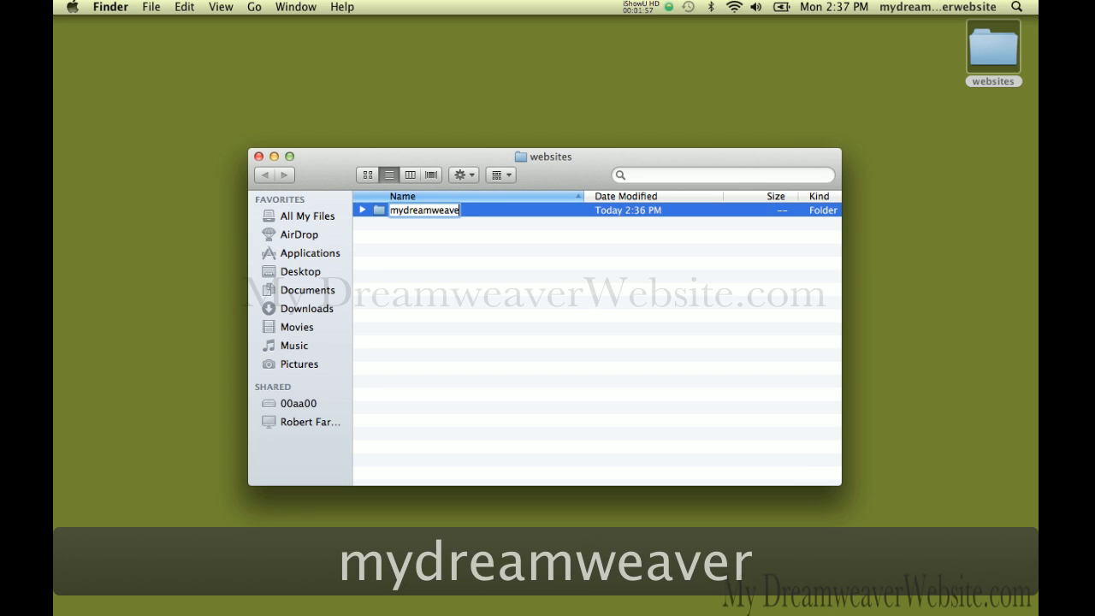
pyautogui.write('website')
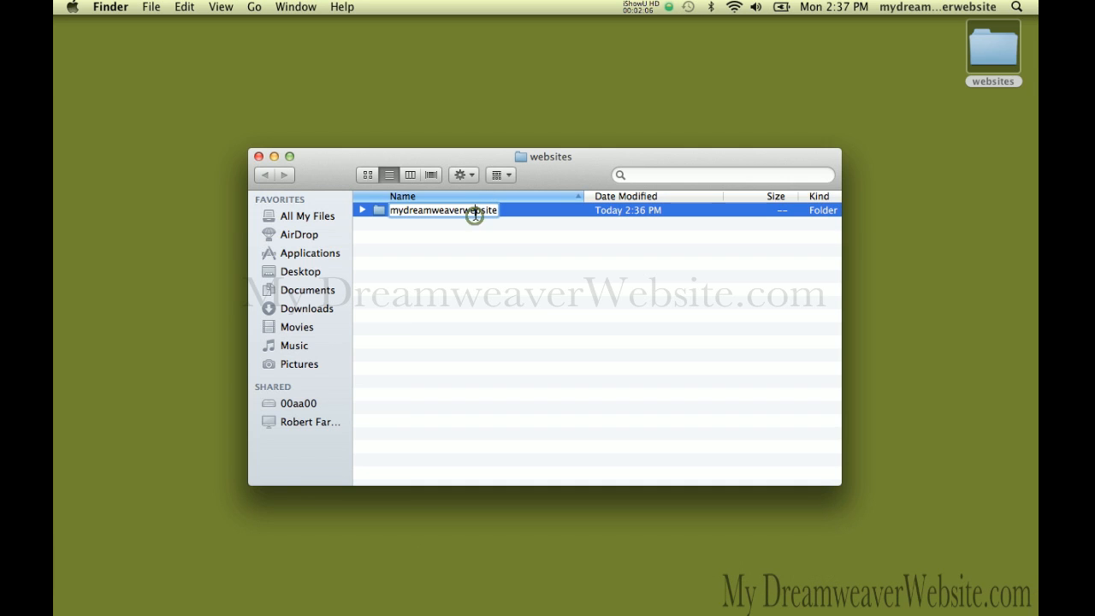
pyautogui.press('cmd+a')
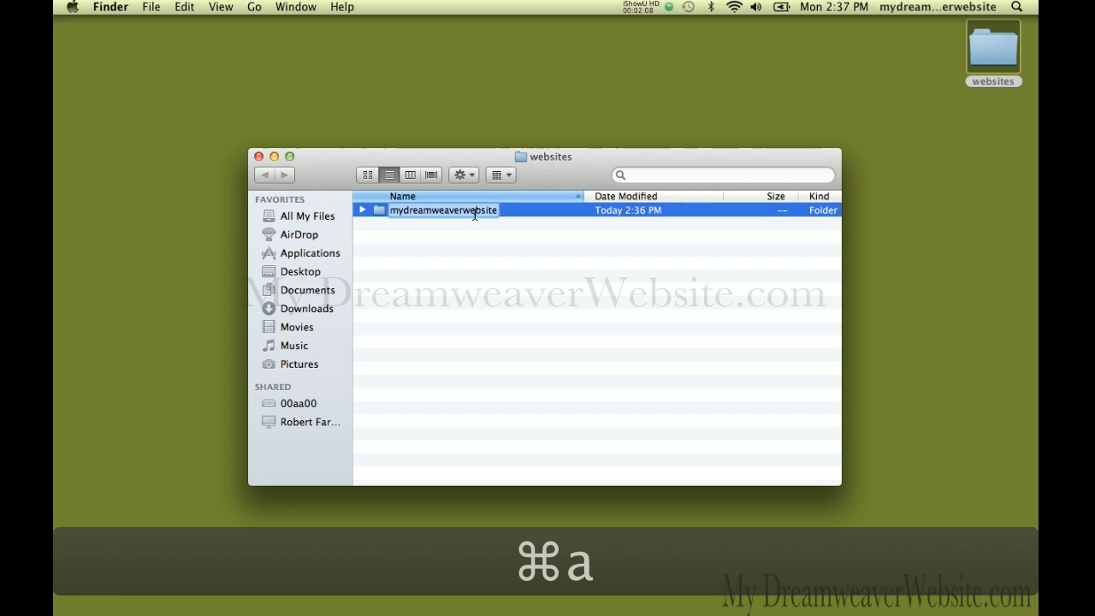
pyautogui.press('cmd+a')
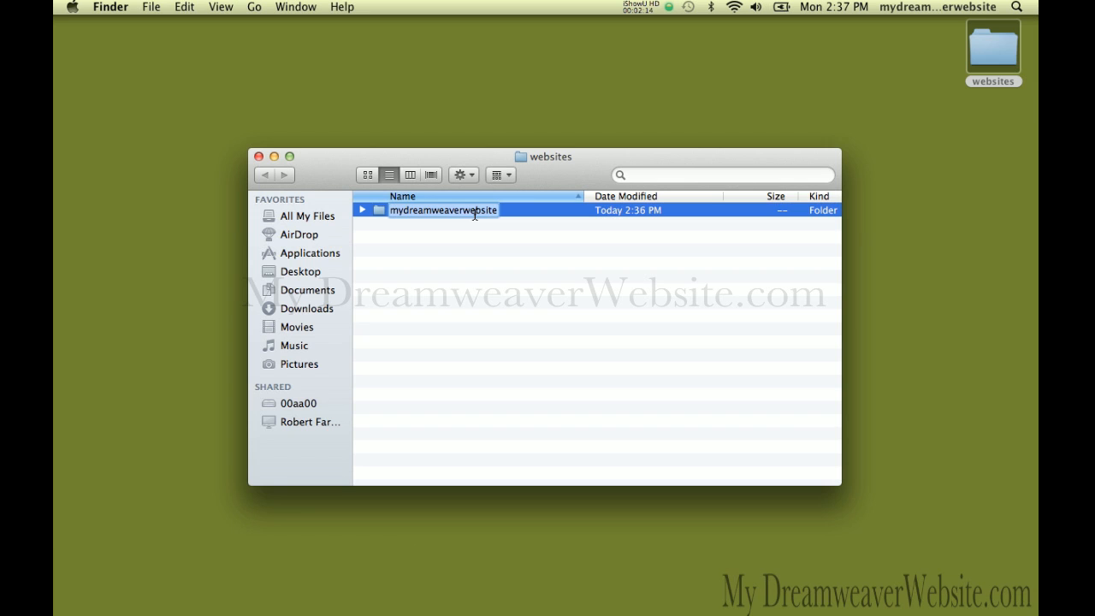
pyautogui.press('cmd+c')
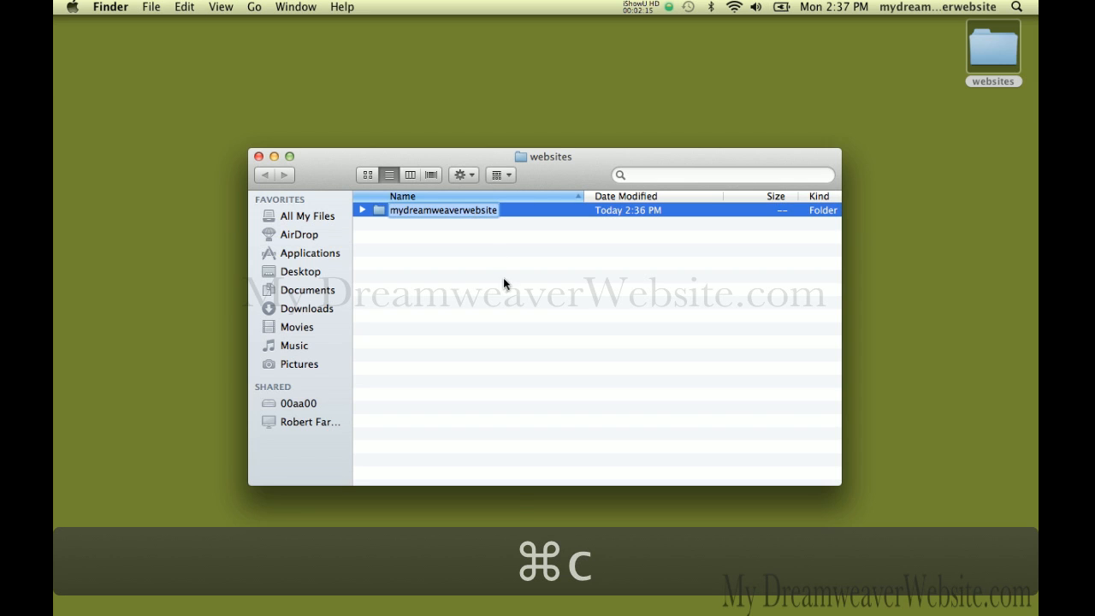
pyautogui.press('cmd+c')
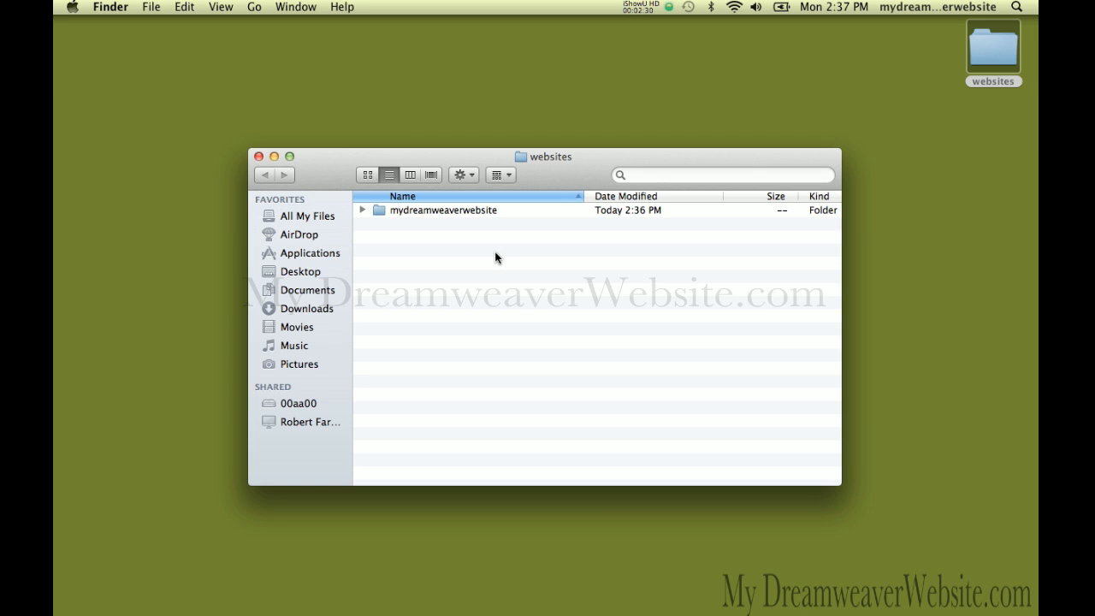
pyautogui.moveTo(385, 280)
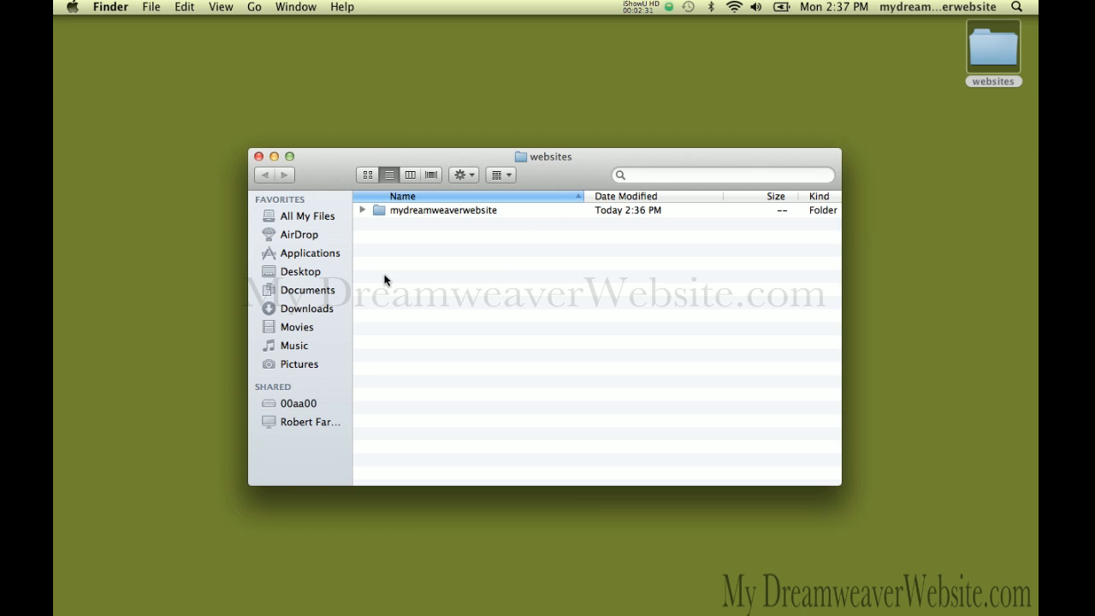
pyautogui.moveTo(411, 296)
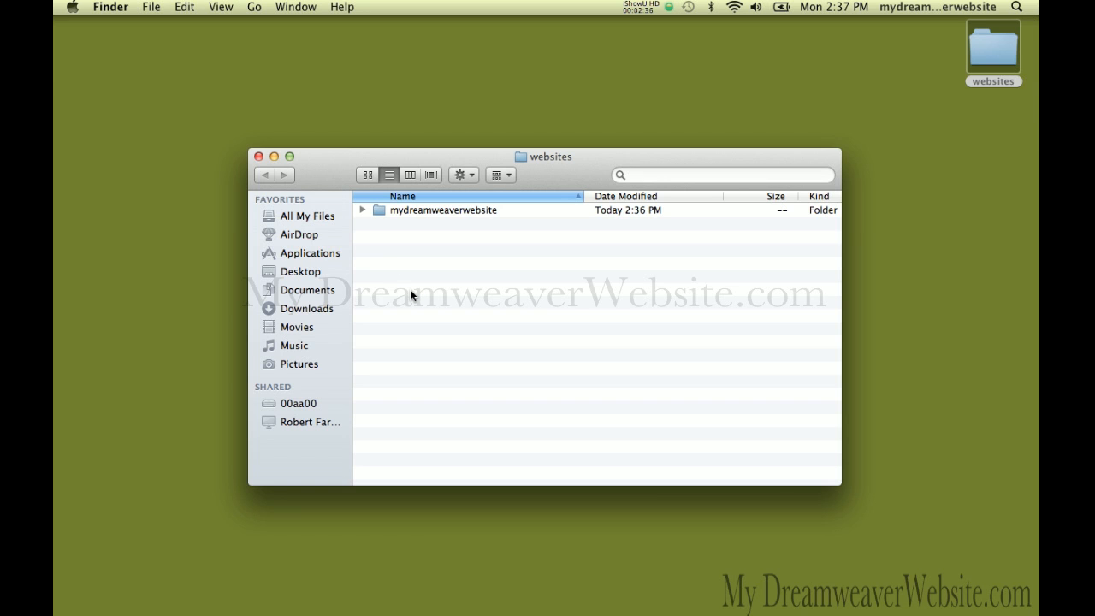
pyautogui.moveTo(550, 223)
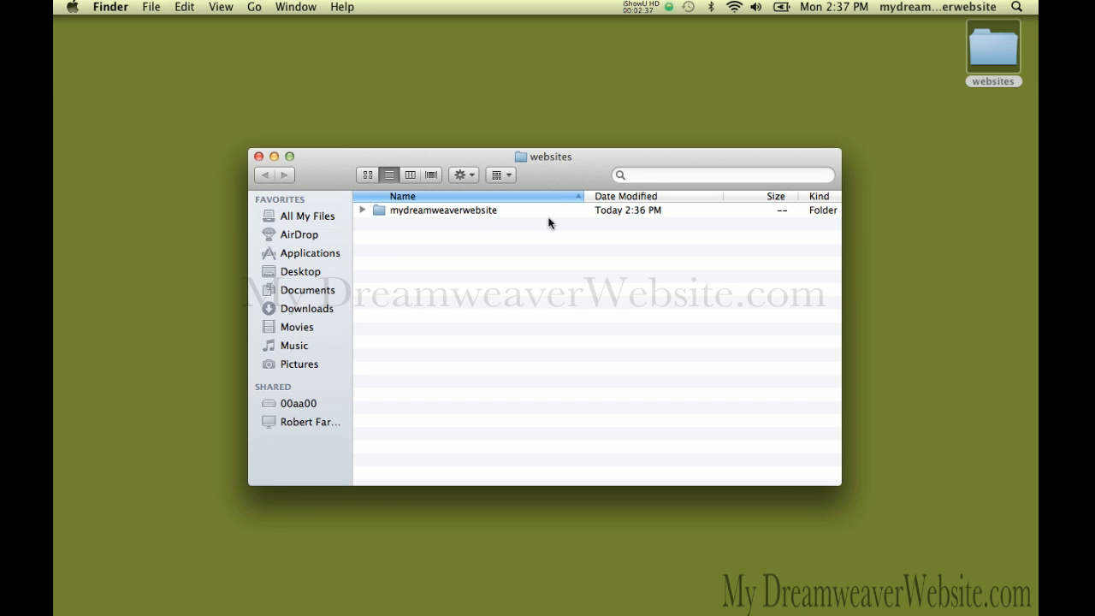
pyautogui.moveTo(324, 192)
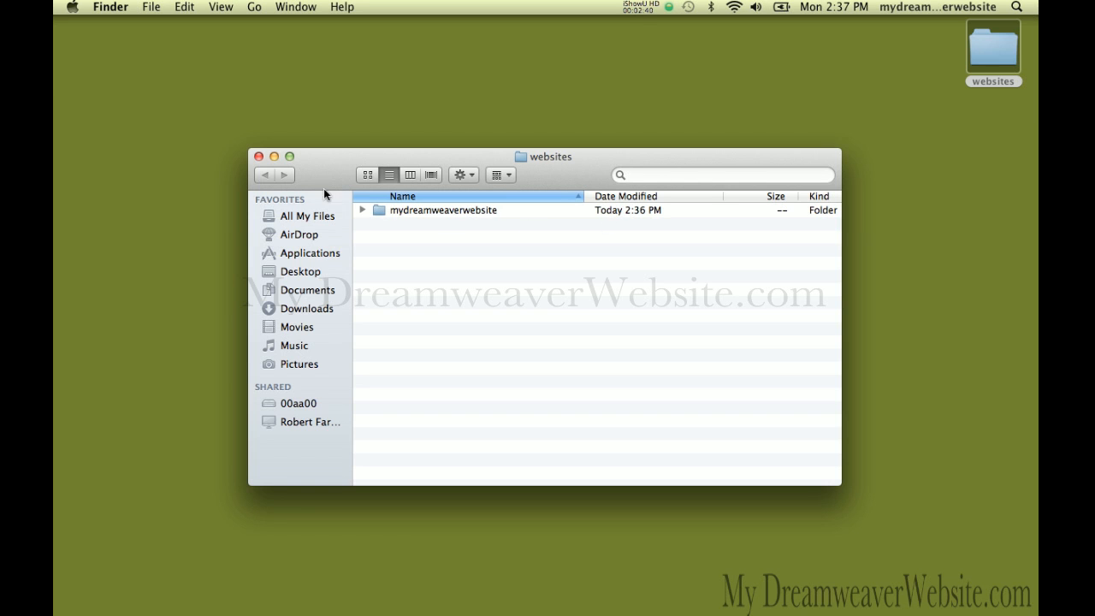
# - Launch Dreamweaver CS5.5 from the Dock and wait for the Welcome Screen
pyautogui.click(258, 157)
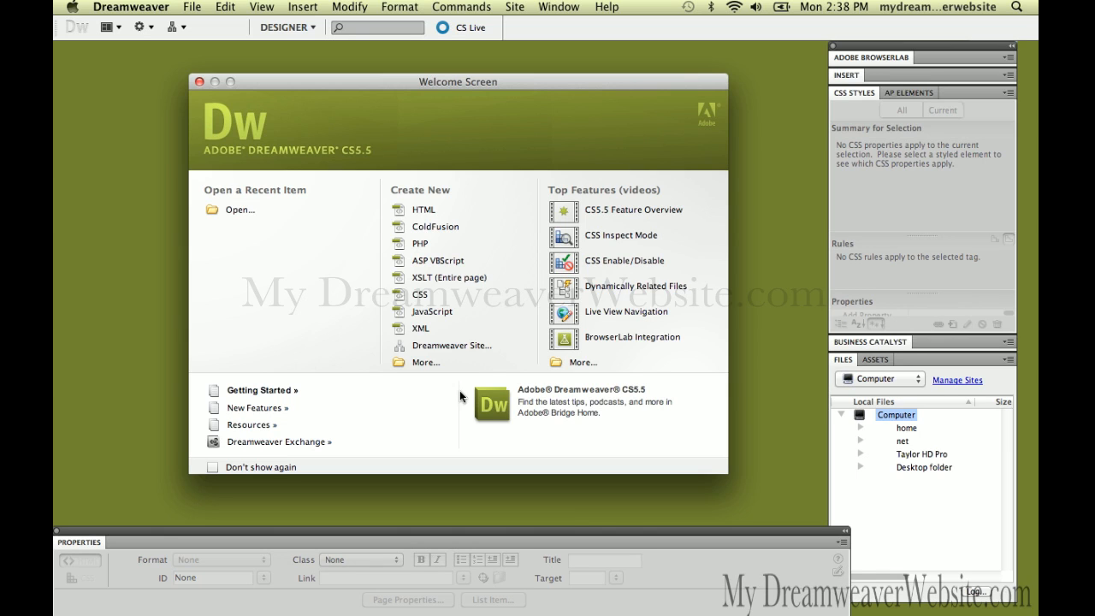
pyautogui.moveTo(525, 23)
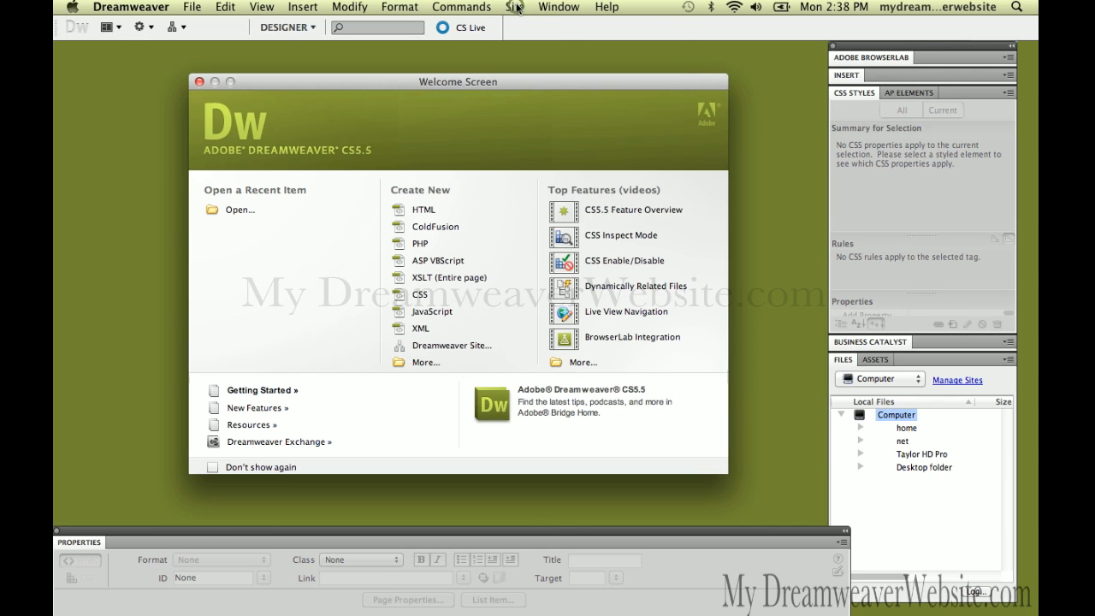
# - Choose Site > New Site to open the Site Setup dialog
pyautogui.click(514, 7)
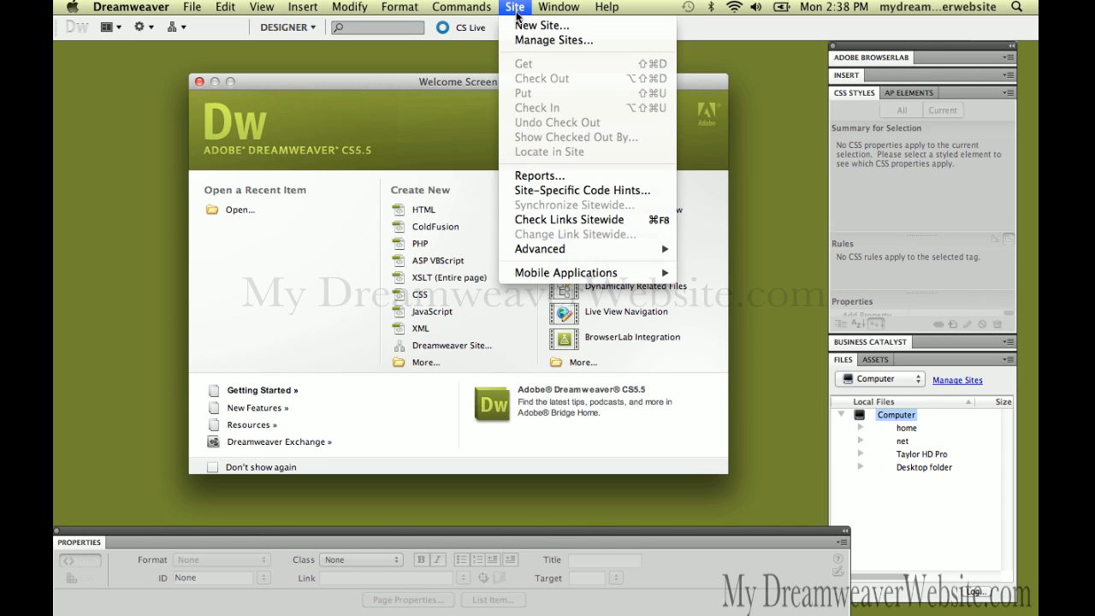
pyautogui.click(515, 7)
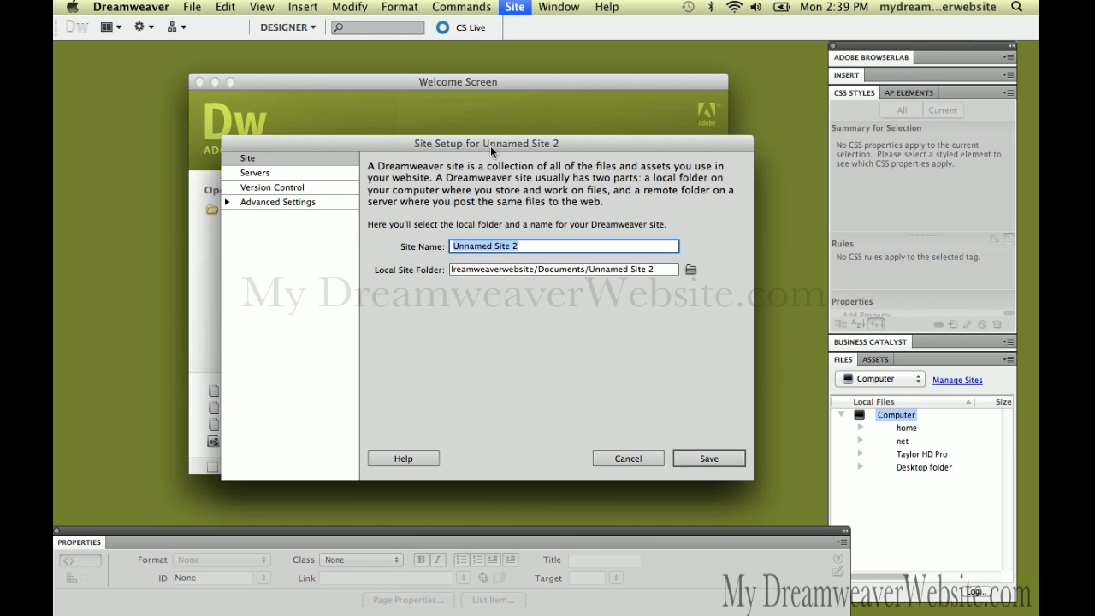
# - Paste 'mydreamweaverwebsite' as the Site Name and select the Local Site Folder field
pyautogui.press('cmd+v')
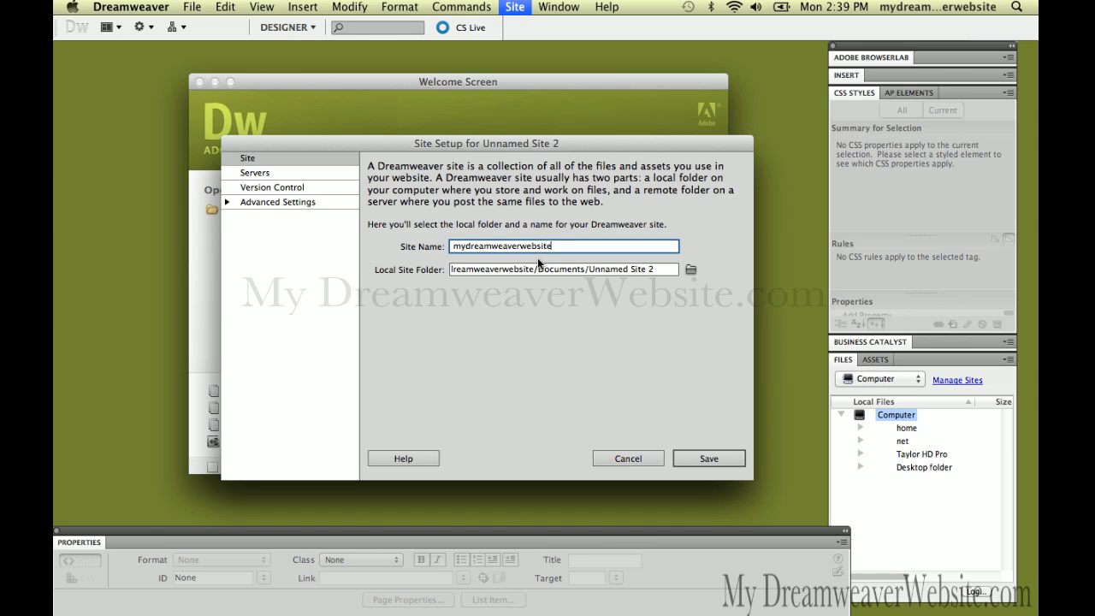
pyautogui.click(539, 268)
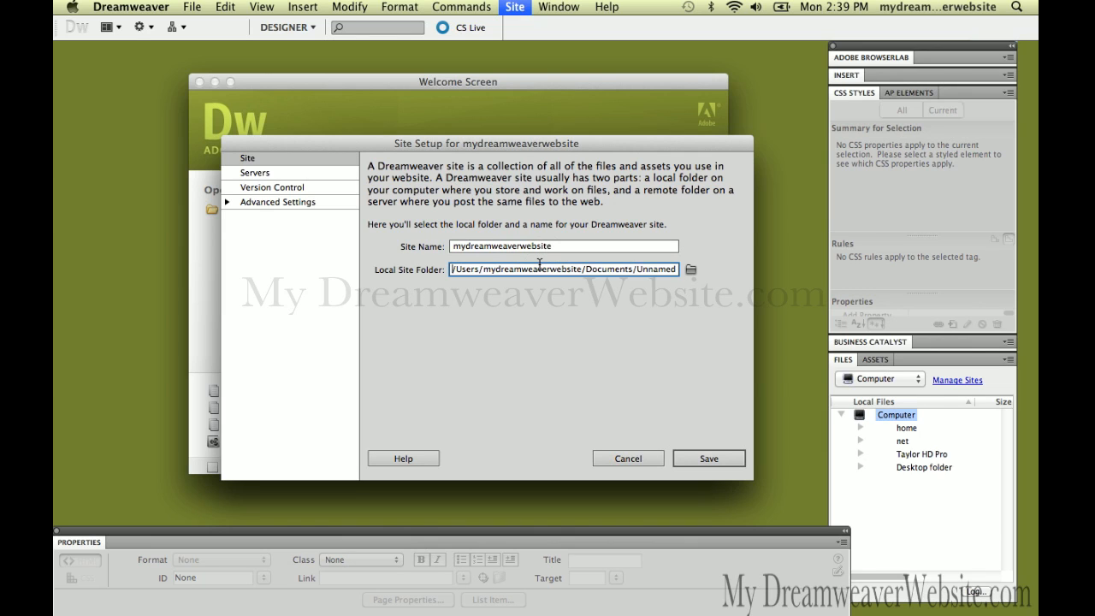
pyautogui.moveTo(693, 287)
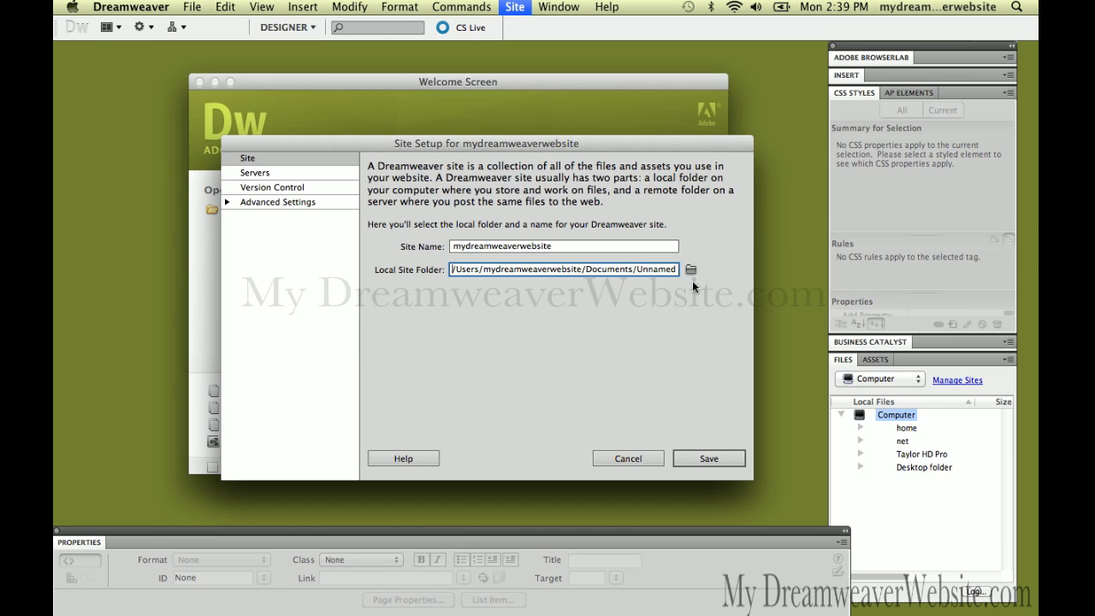
# - Browse to Desktop > websites > mydreamweaverwebsite and choose it as the local site folder
pyautogui.click(690, 269)
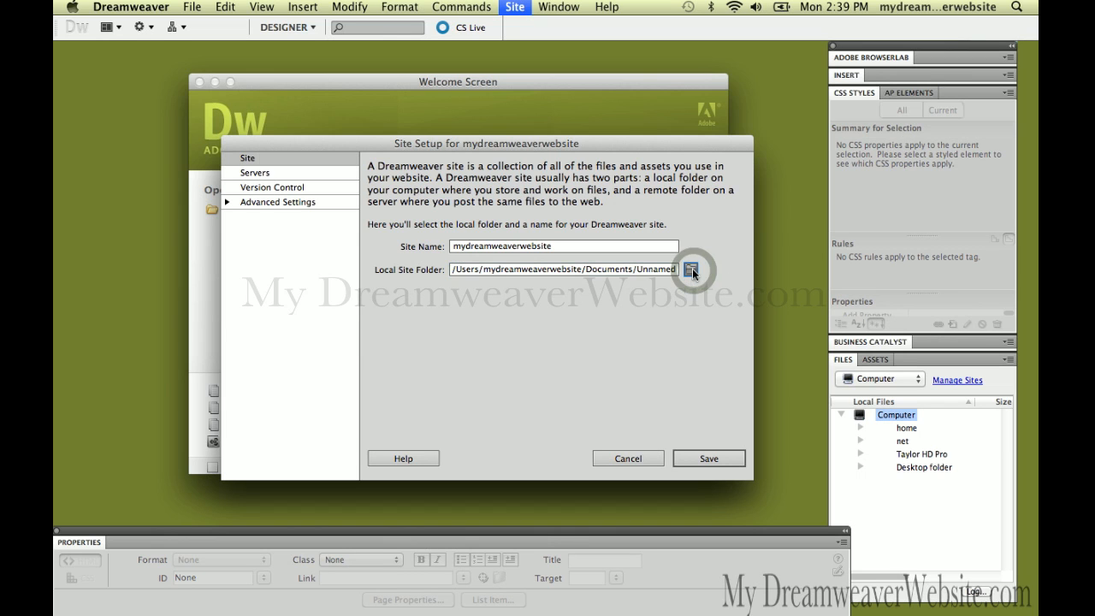
pyautogui.click(693, 270)
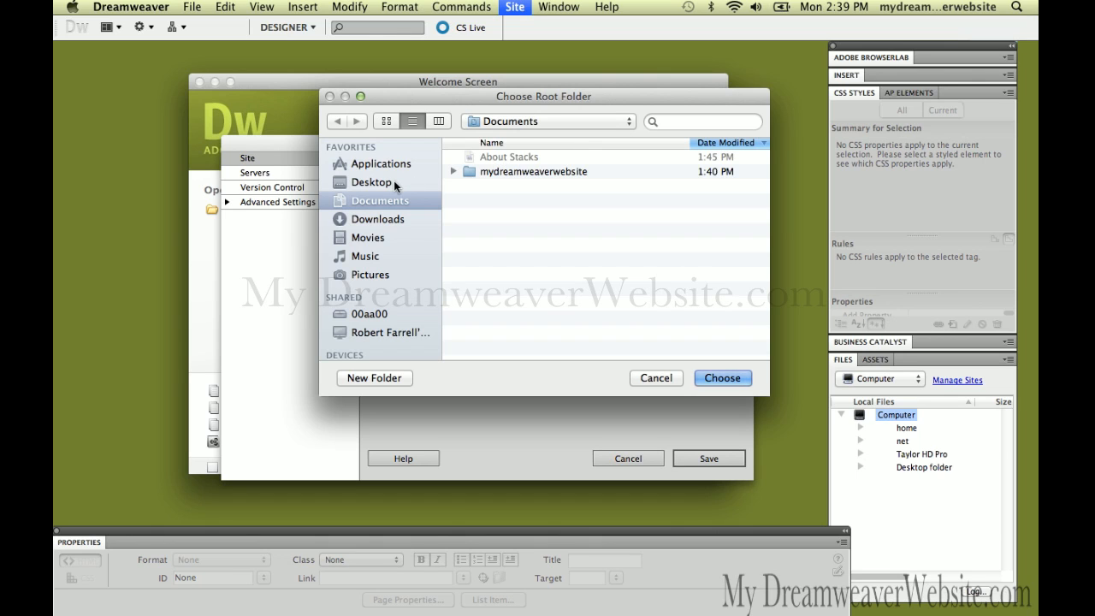
pyautogui.click(371, 182)
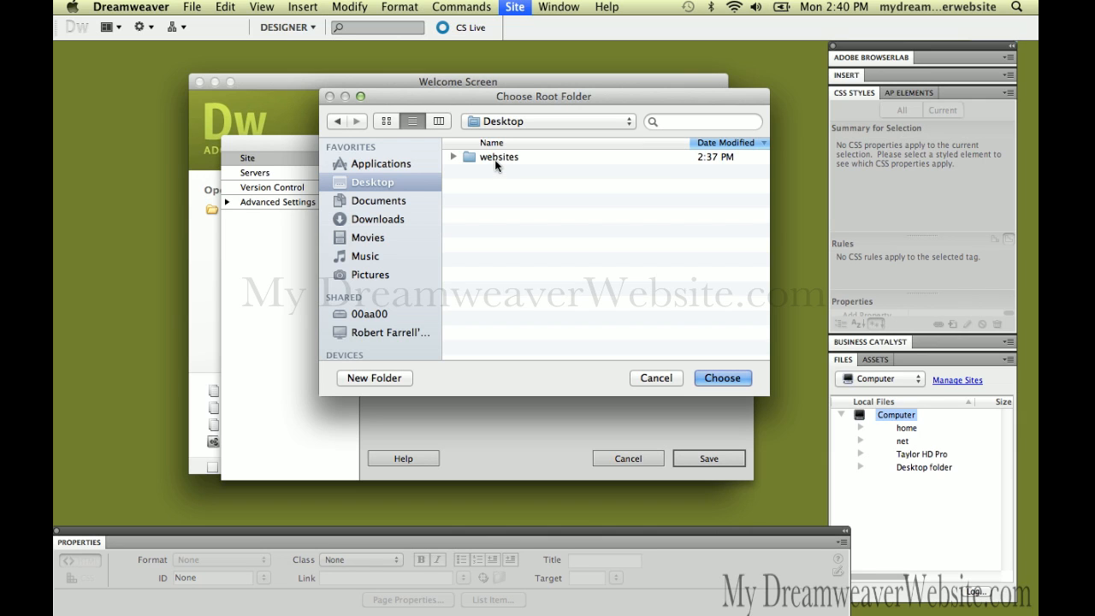
pyautogui.doubleClick(499, 156)
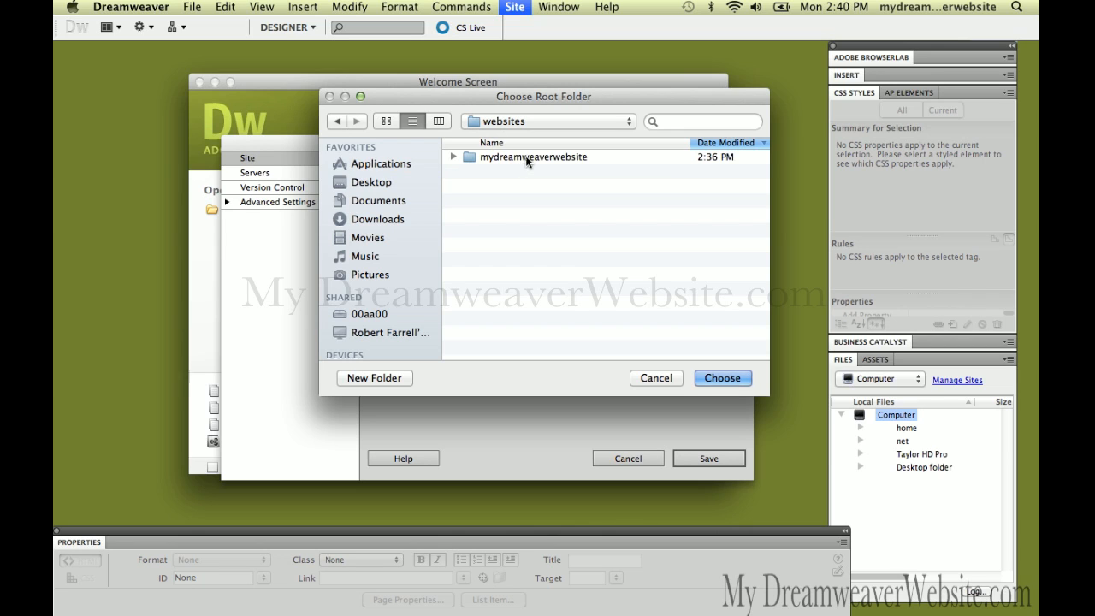
pyautogui.click(533, 156)
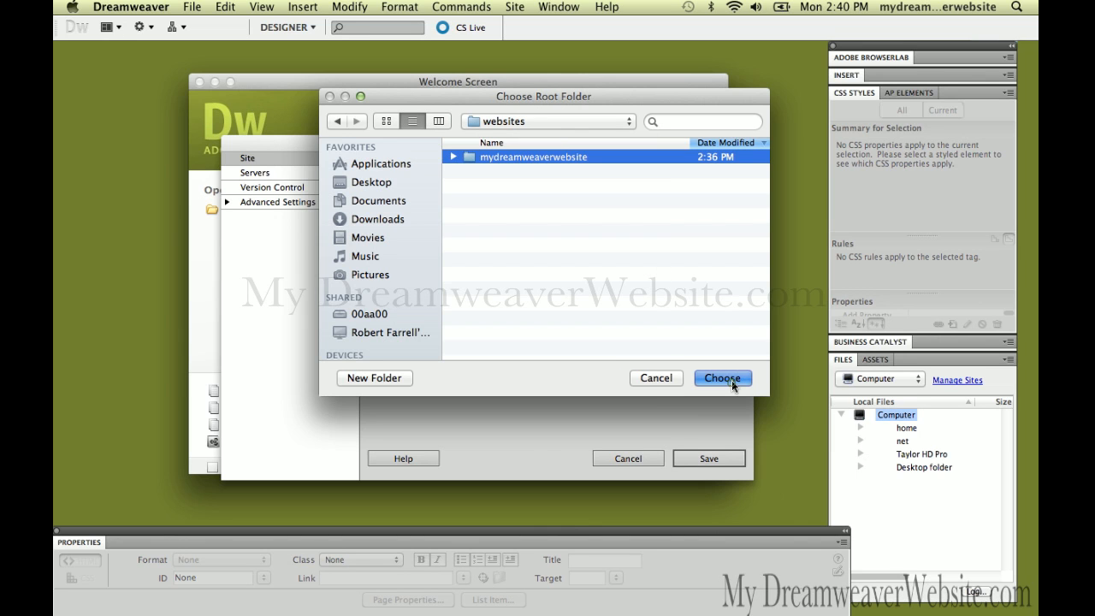
pyautogui.click(722, 378)
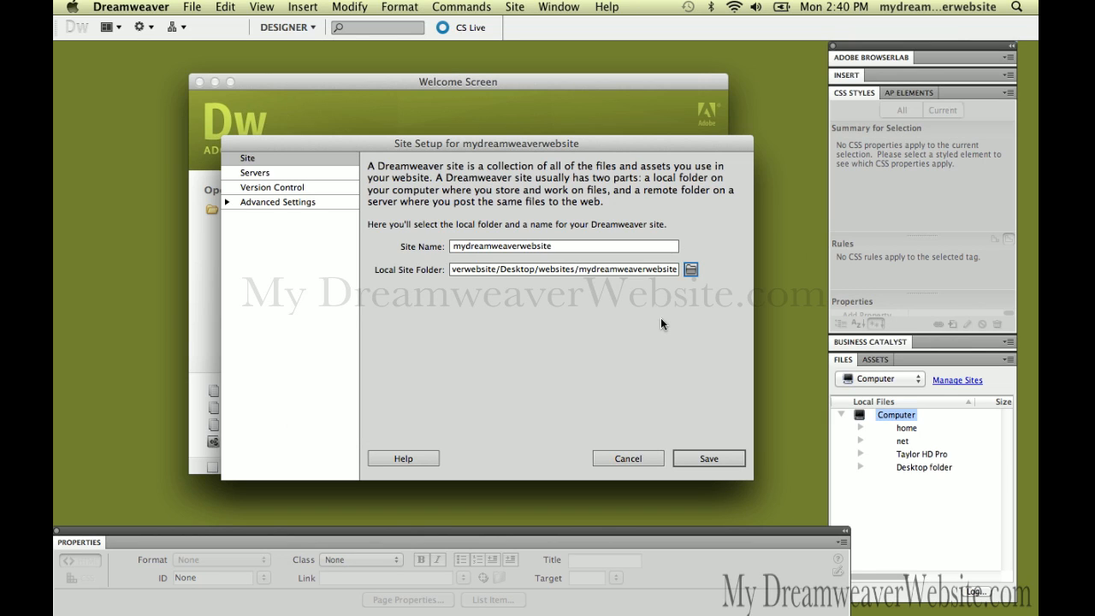
pyautogui.moveTo(668, 345)
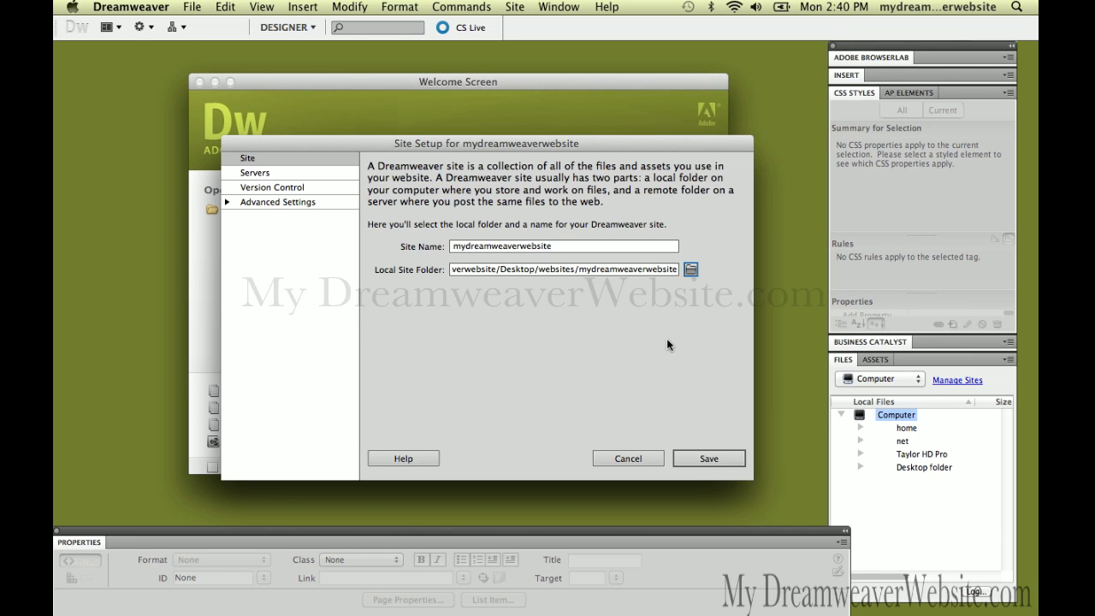
pyautogui.moveTo(621, 297)
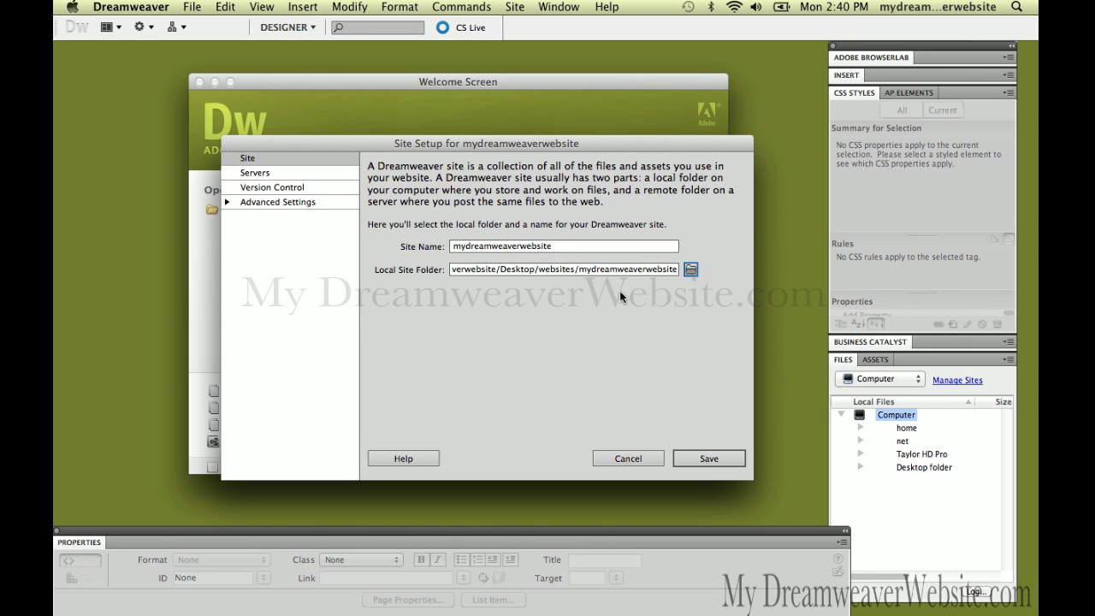
# - Save the Site Setup to create the mydreamweaverwebsite site
pyautogui.click(514, 7)
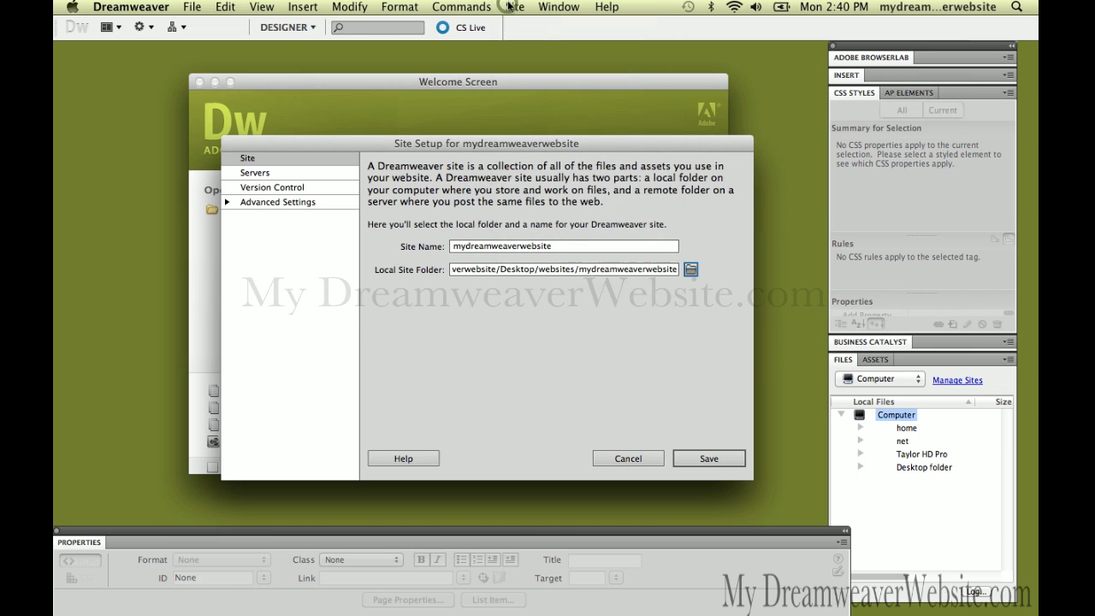
pyautogui.click(708, 458)
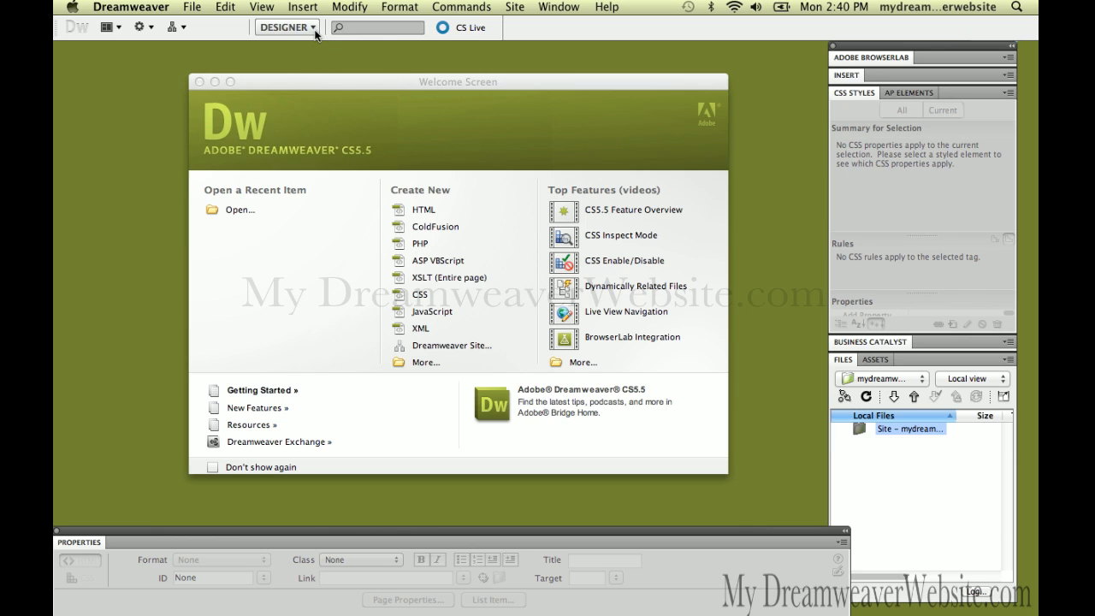
# - Change the workspace from Designer to Classic
pyautogui.click(286, 27)
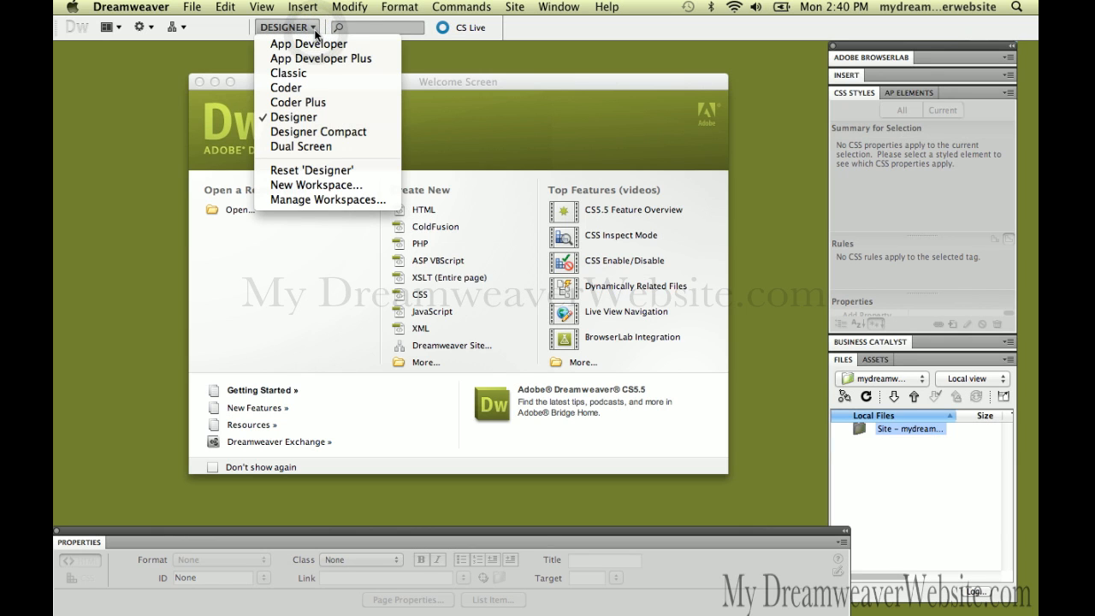
pyautogui.click(294, 118)
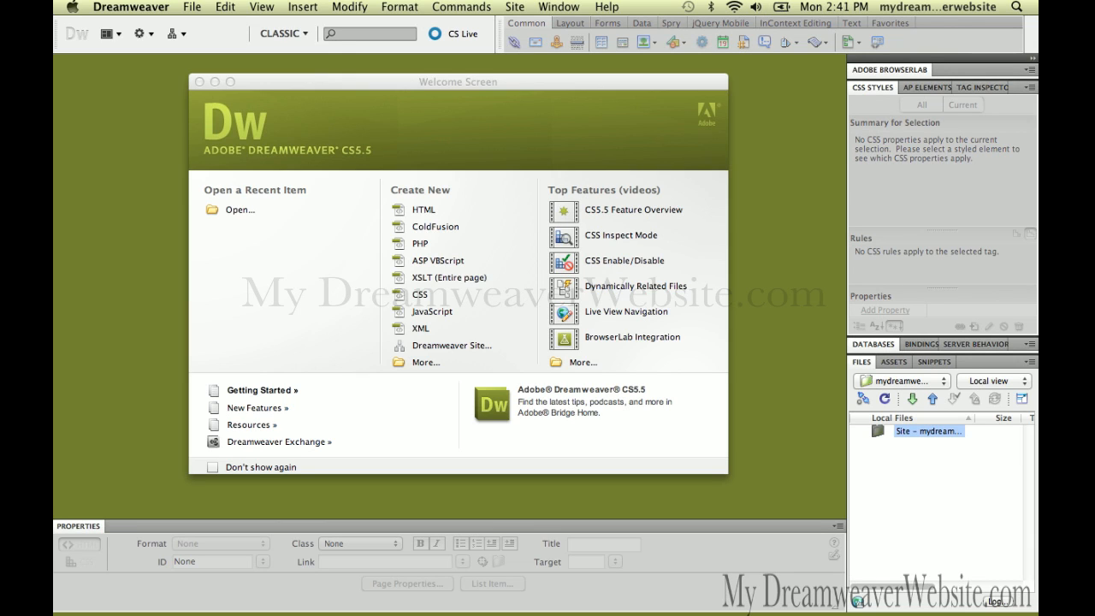
pyautogui.moveTo(869, 94)
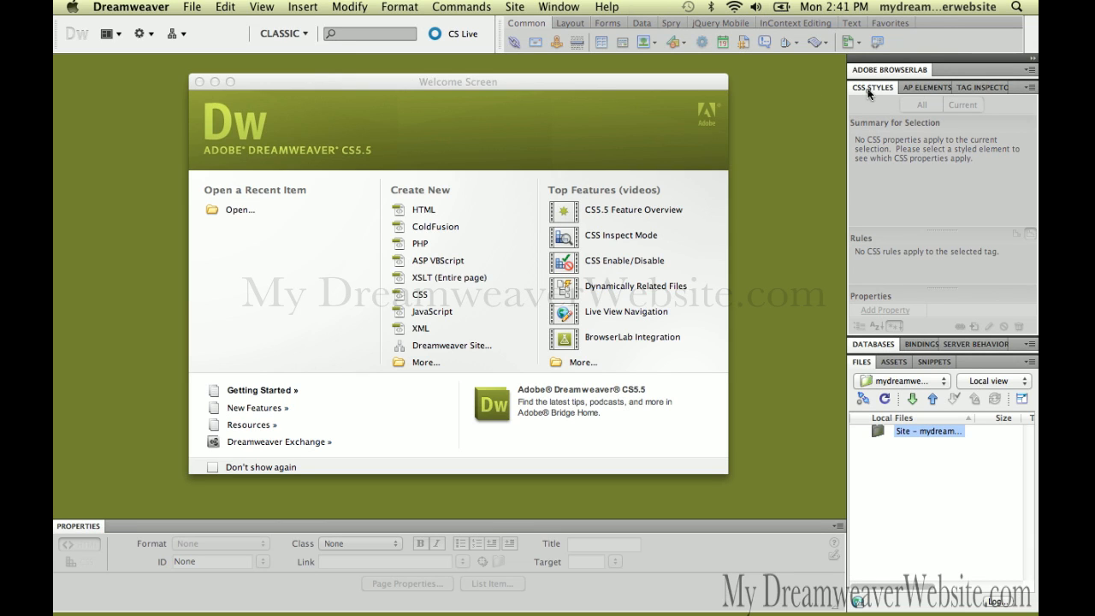
# - Undock the right-side panel group and close the CSS Styles panels, keeping Files
pyautogui.moveTo(870, 86); pyautogui.dragTo(656, 91)
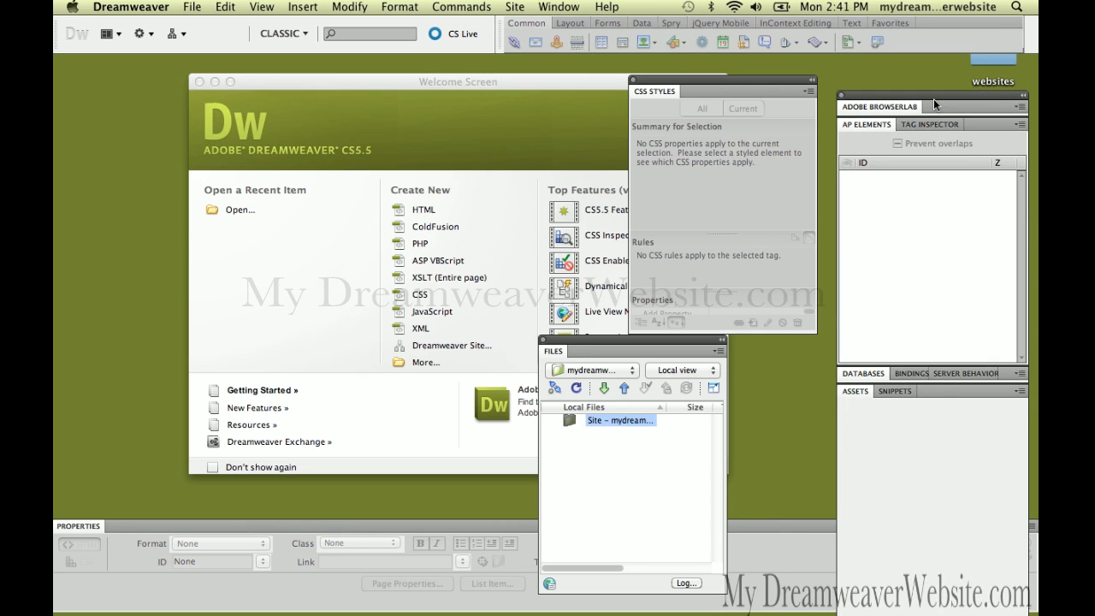
pyautogui.click(854, 391)
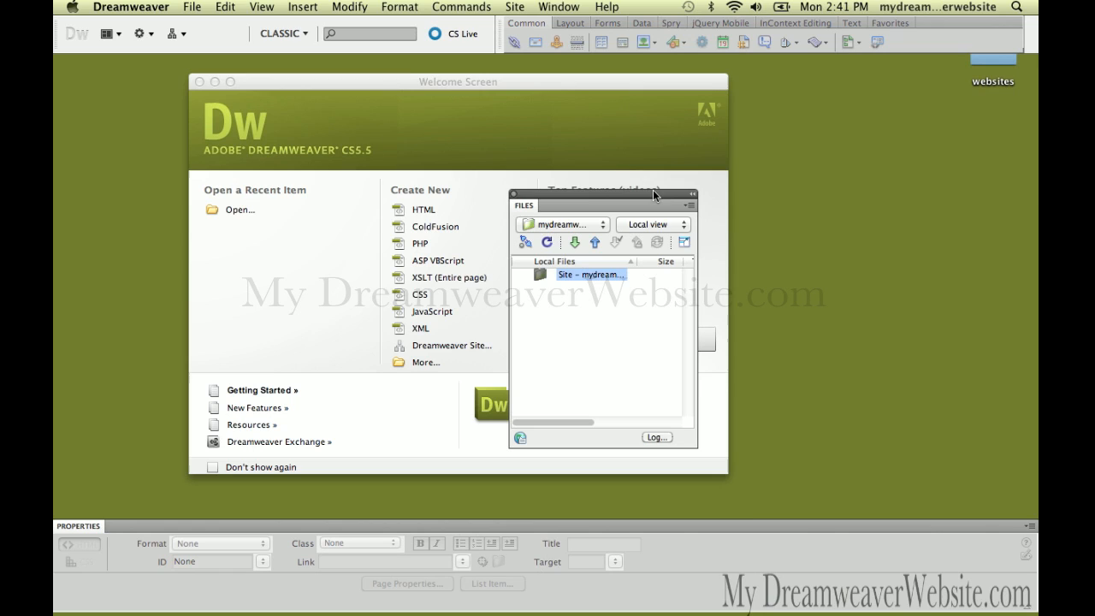
pyautogui.moveTo(643, 198)
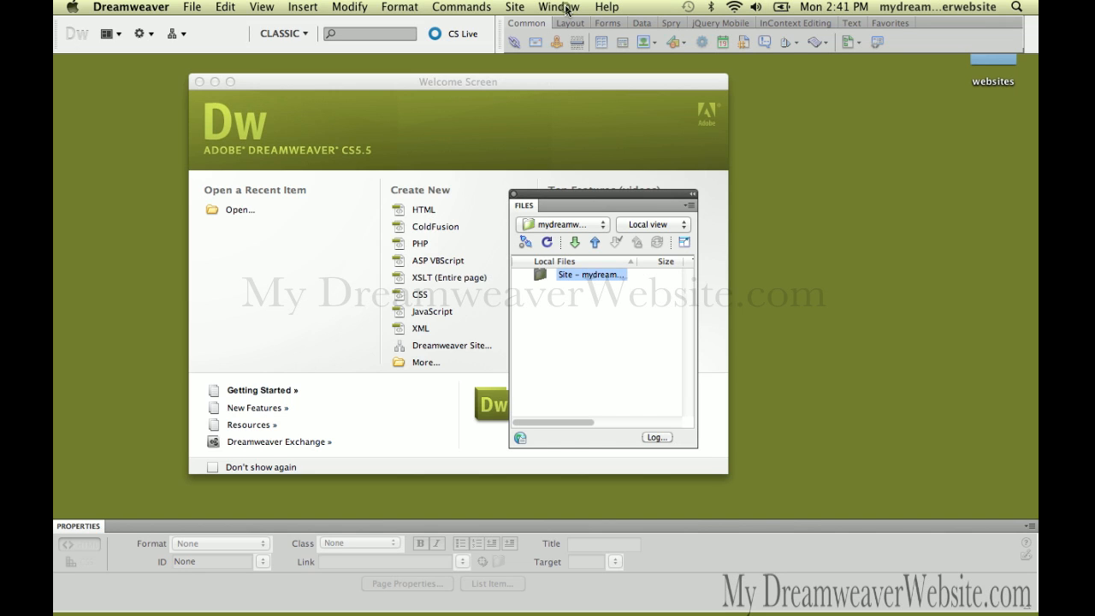
pyautogui.click(559, 7)
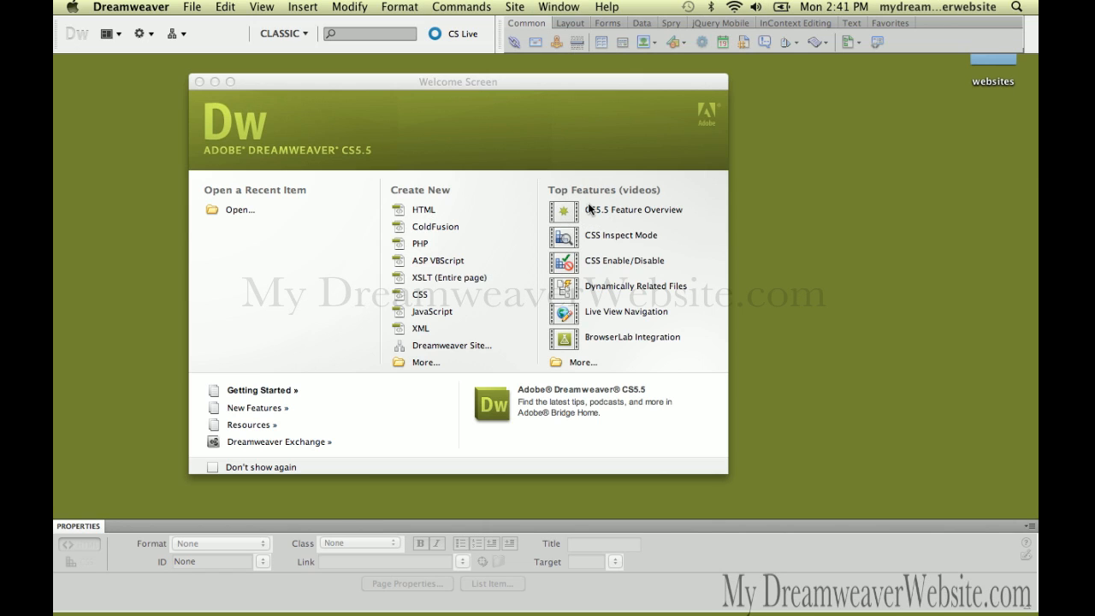
pyautogui.press('cmd+shift+f')
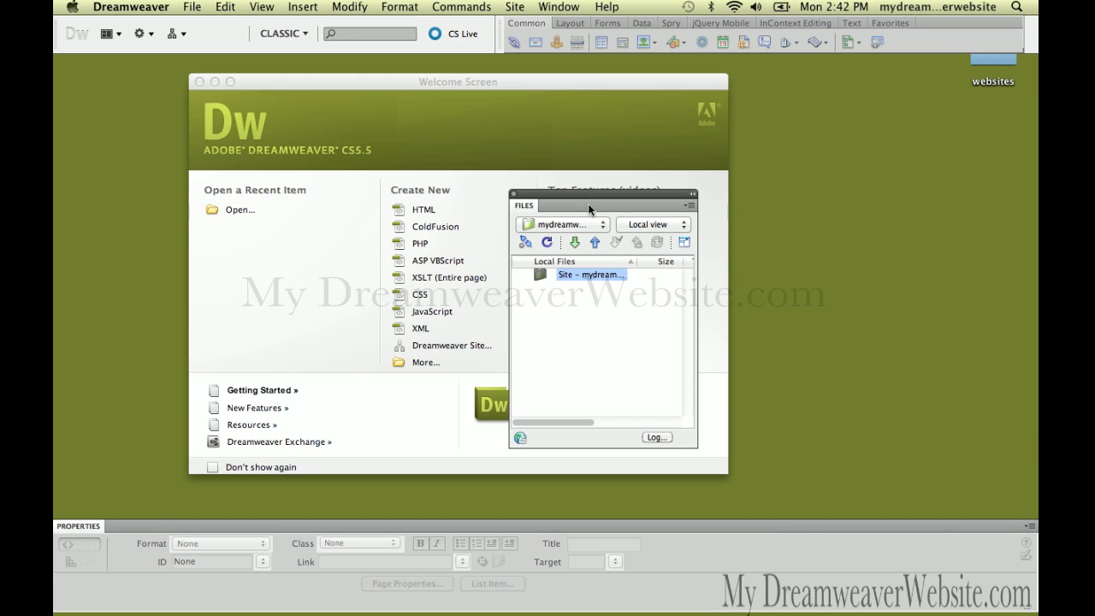
pyautogui.moveTo(543, 212)
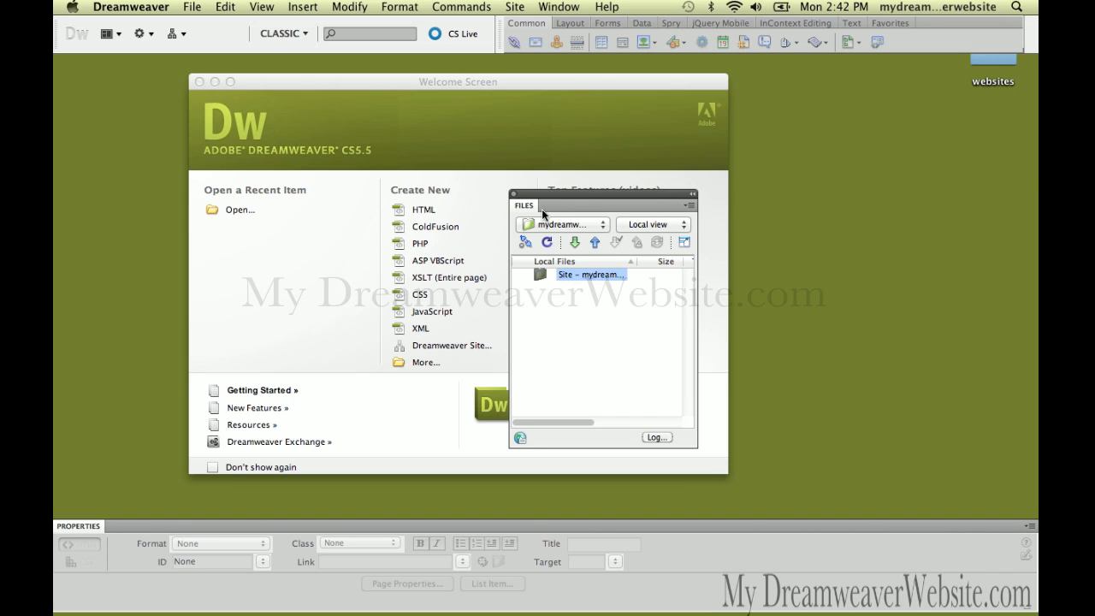
pyautogui.moveTo(590, 273)
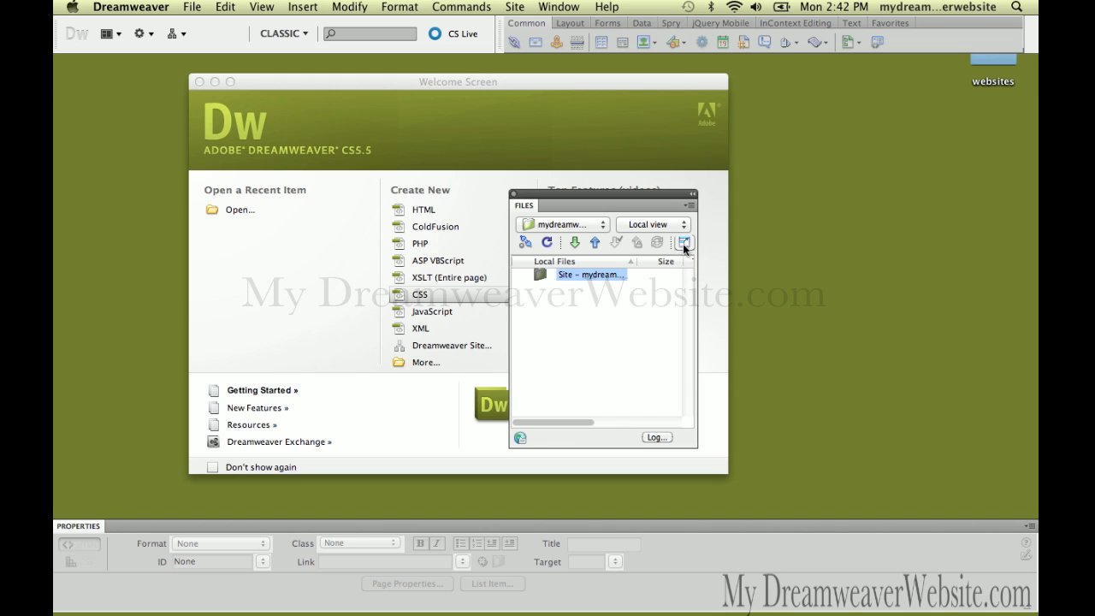
# - Expand the Files panel to show the remote server pane beside the local mydreamweaverwebsite folder
pyautogui.click(685, 242)
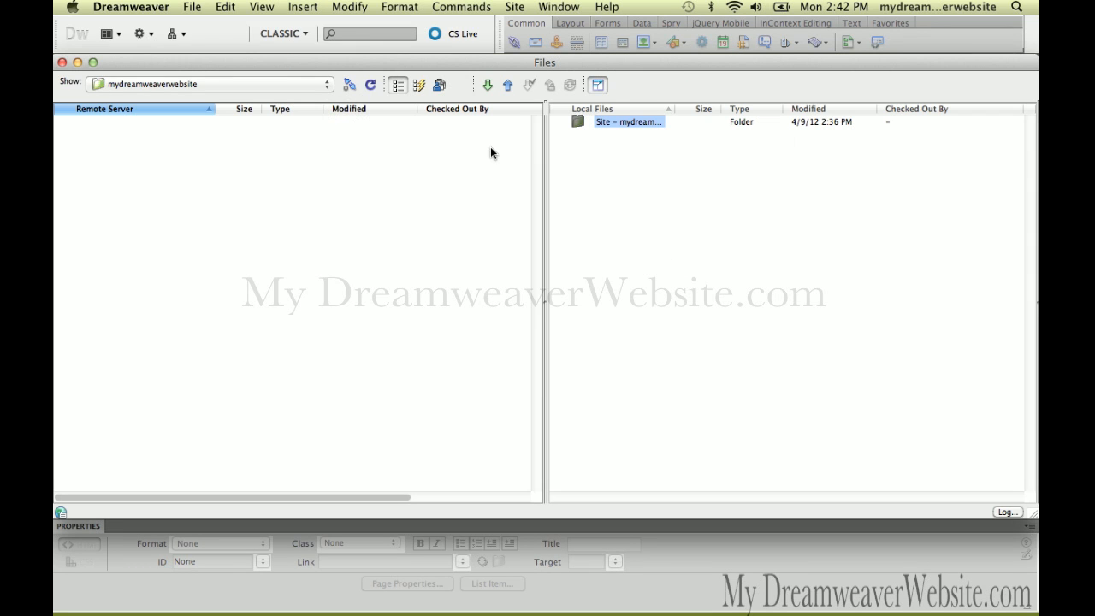
pyautogui.moveTo(597, 155)
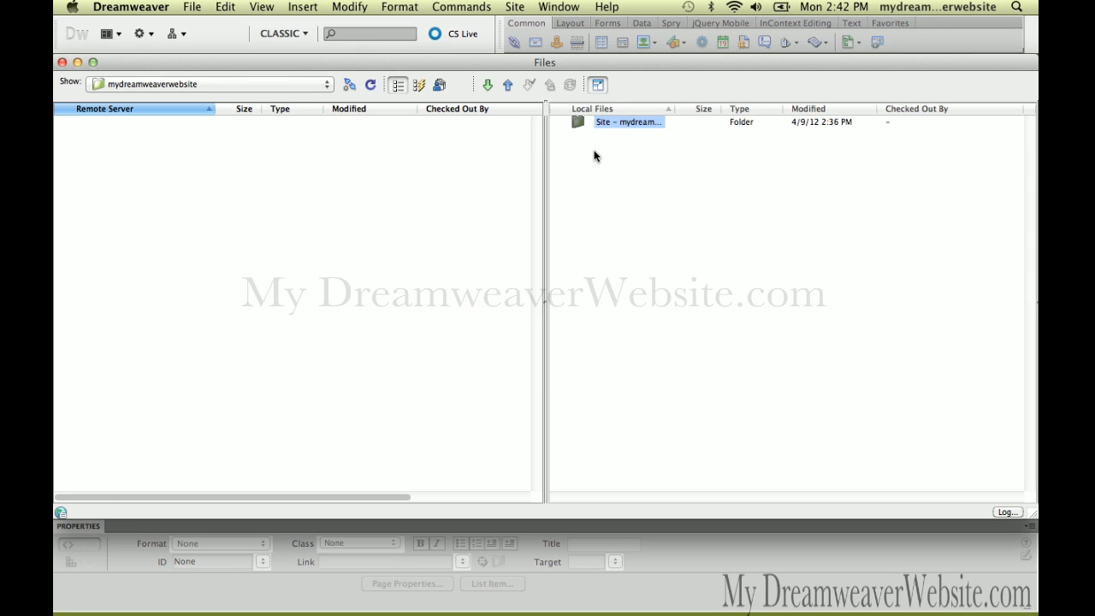
pyautogui.moveTo(407, 147)
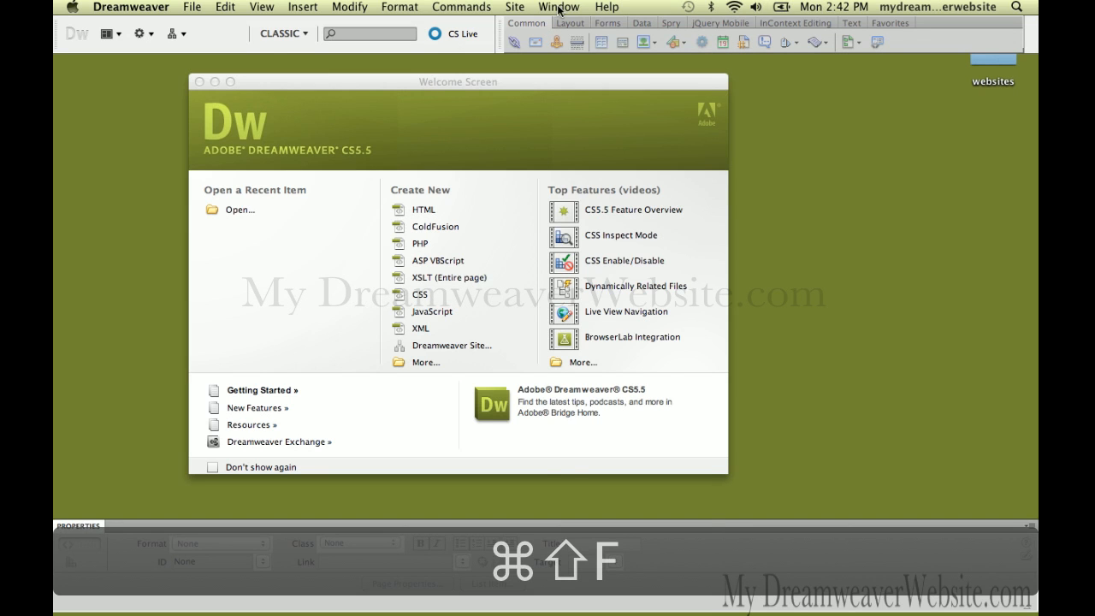
# - Reopen the expanded Files view from the Window menu and drag its corner narrower
pyautogui.click(558, 7)
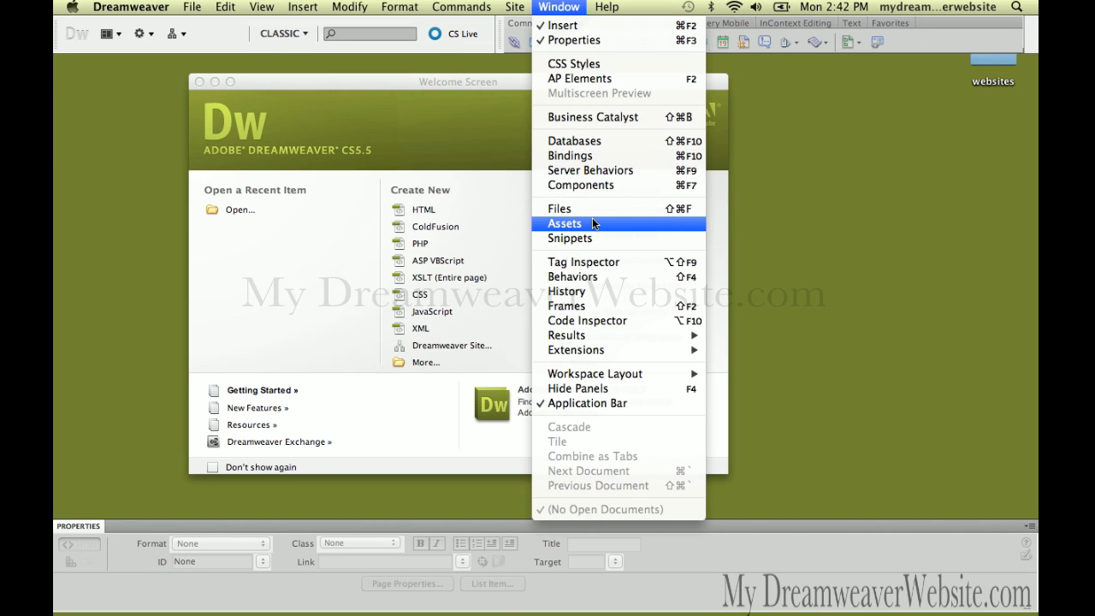
pyautogui.click(558, 208)
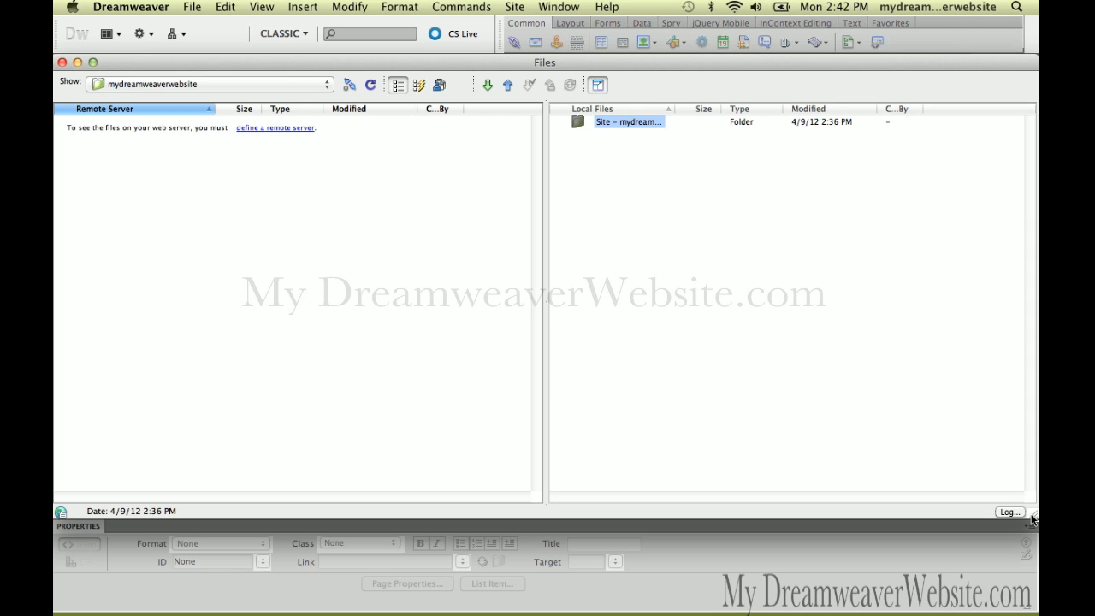
pyautogui.moveTo(1031, 515); pyautogui.dragTo(941, 484)
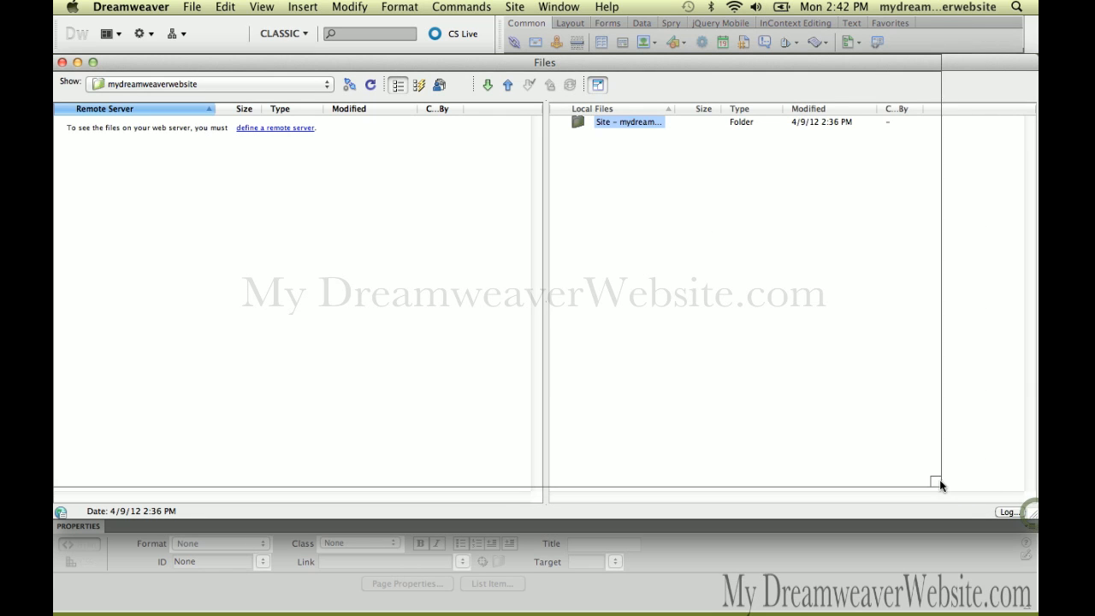